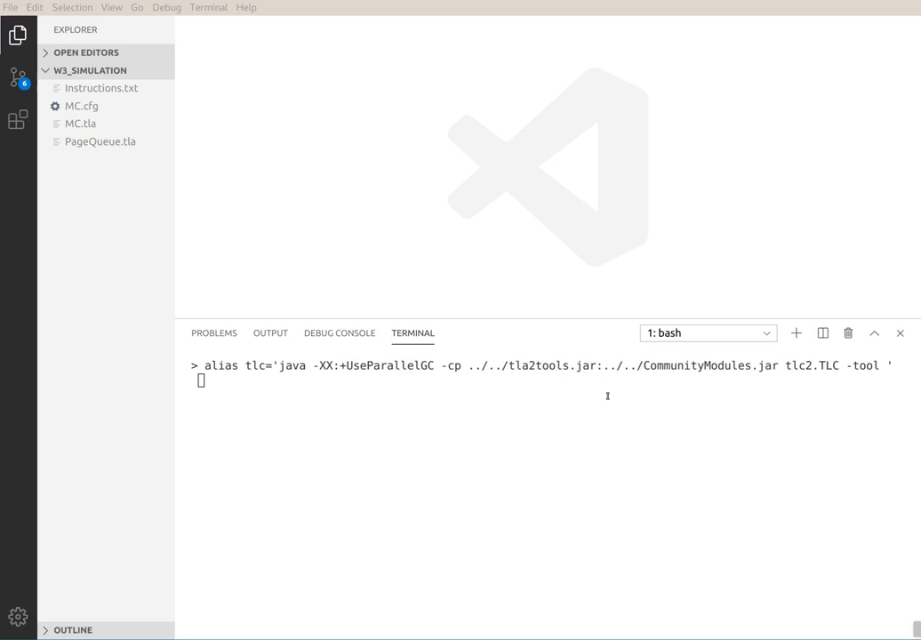
pyautogui.moveTo(480, 433)
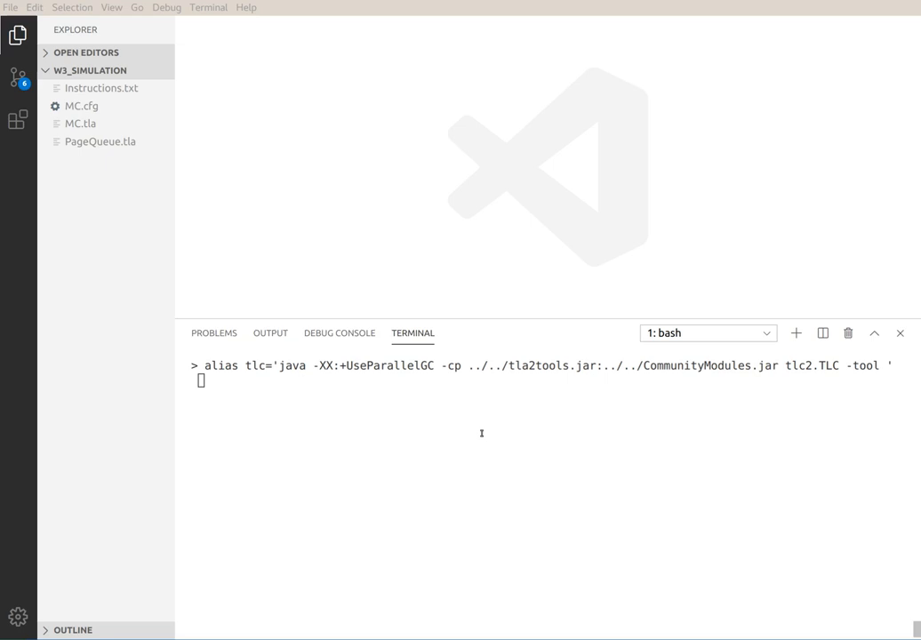
pyautogui.moveTo(451, 437)
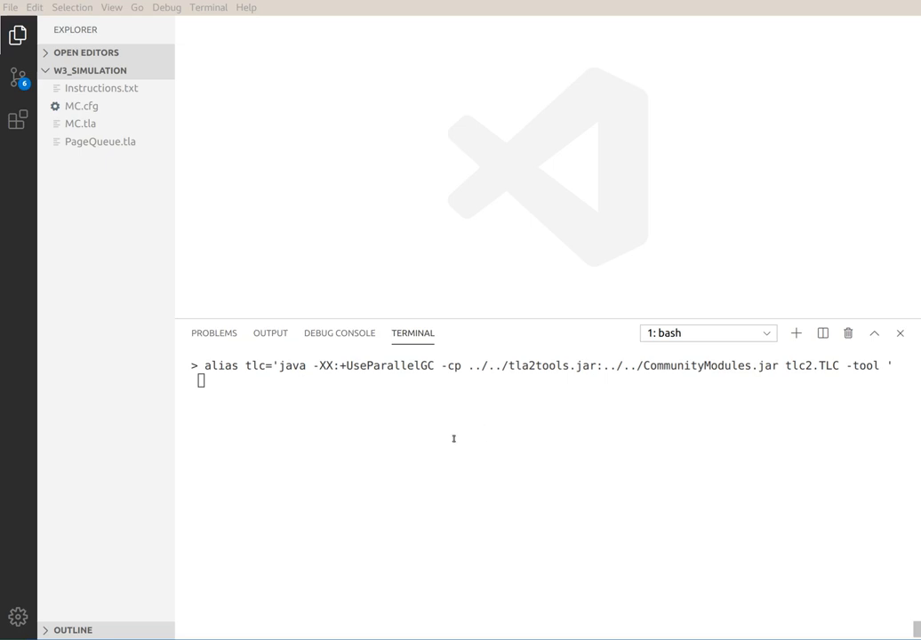
pyautogui.moveTo(274, 416)
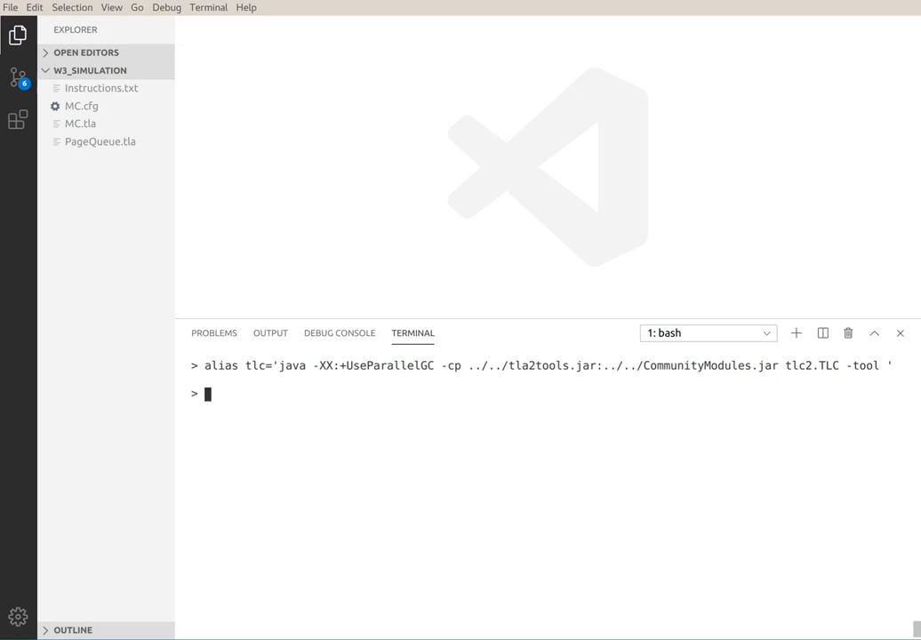
# Step: Define alias trace running tlc2.TraceExplorer -generateSpecTE with ParallelGC and the tla2tools/CommunityModules classpath, then clear the terminal
pyautogui.write('clear')
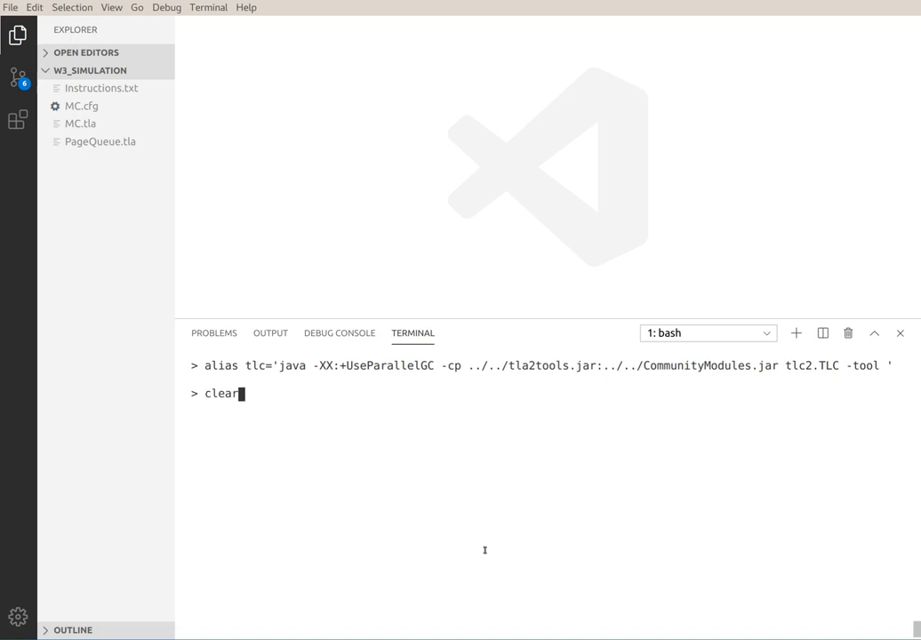
pyautogui.write("alias trace='java -XX:+UseParallelGC -cp ../../tla2tools.jar:../../CommunityModules.jar tlc2.TraceExplorer -generateSpecTE'")
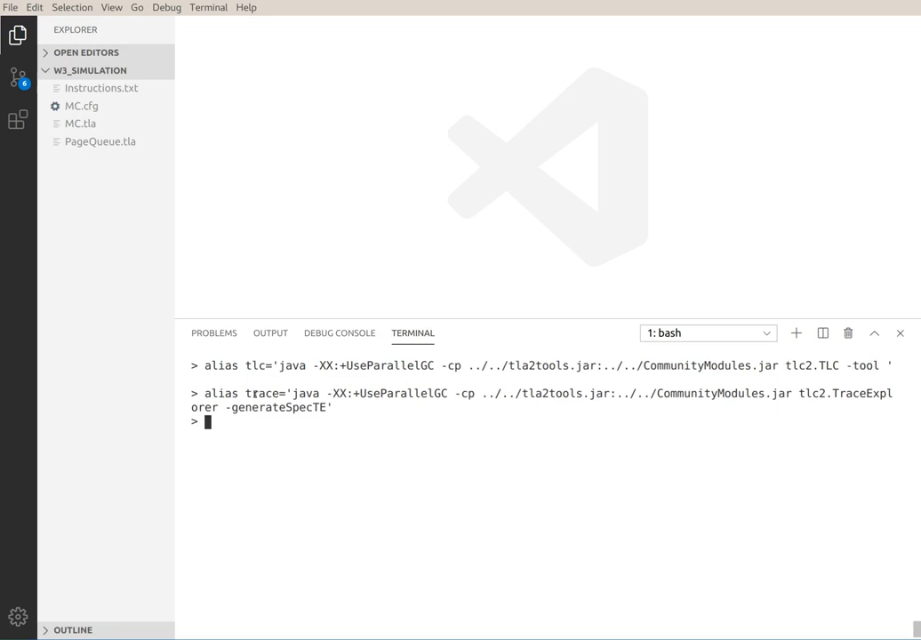
pyautogui.doubleClick(263, 393)
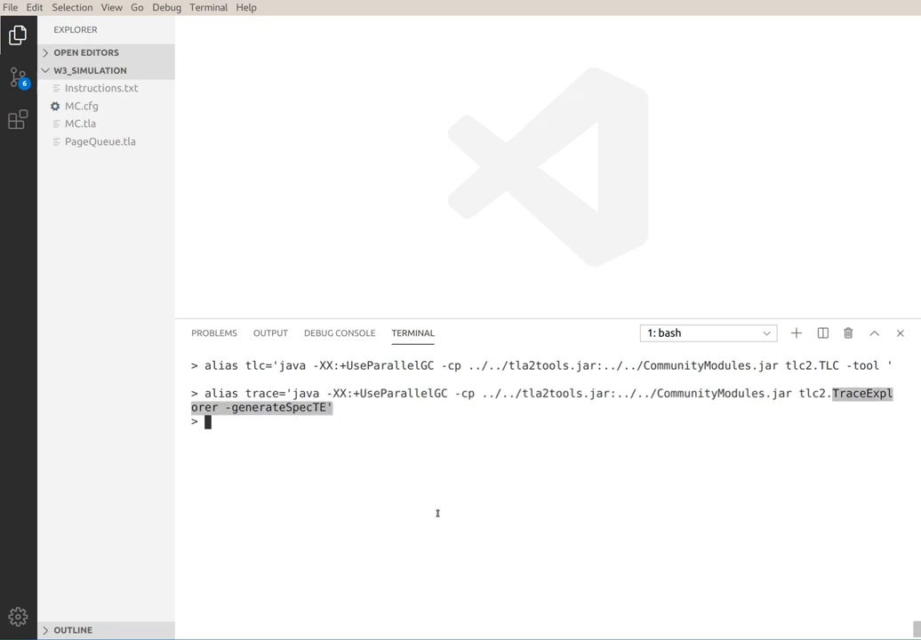
pyautogui.write('claer')
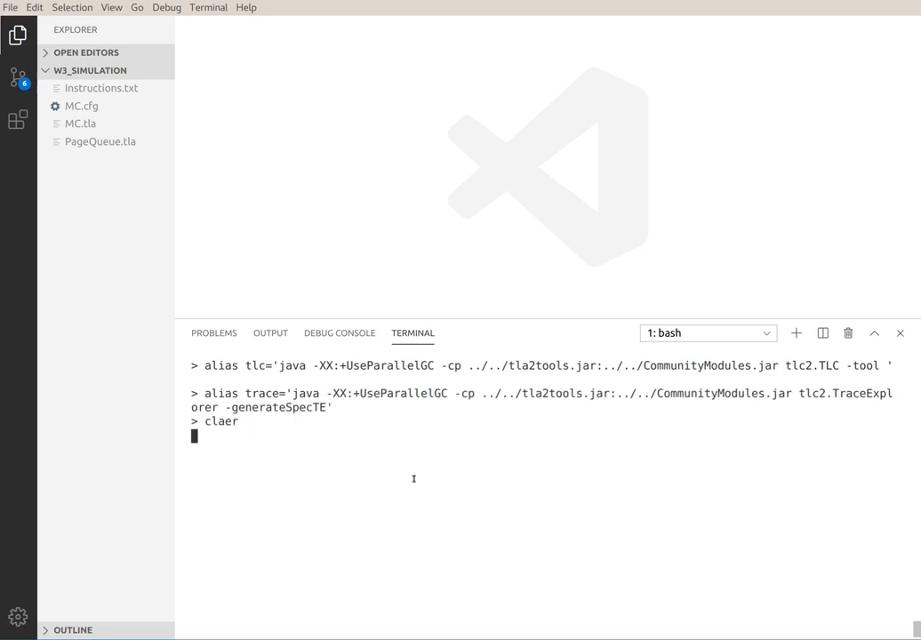
pyautogui.press('Enter')
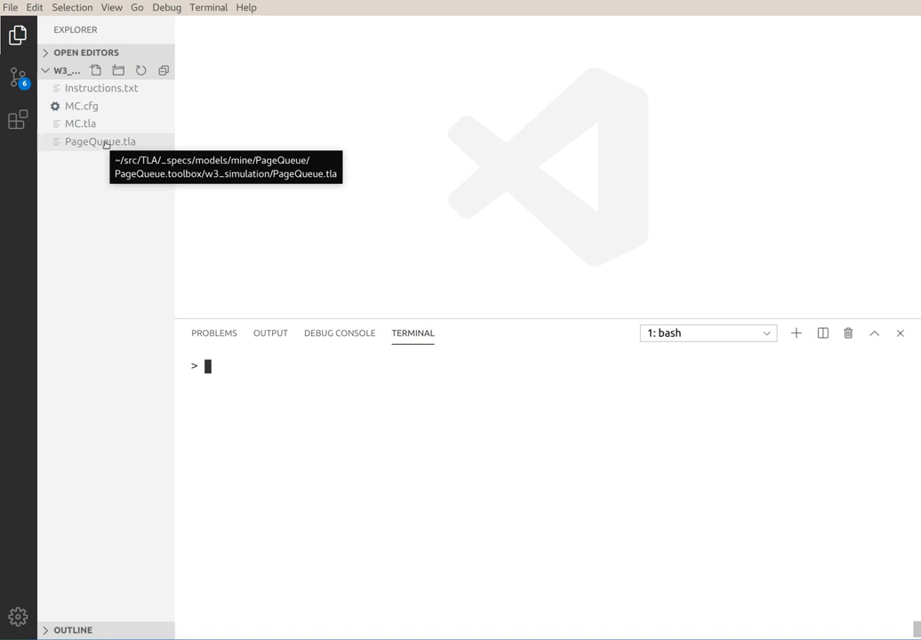
pyautogui.moveTo(81, 124)
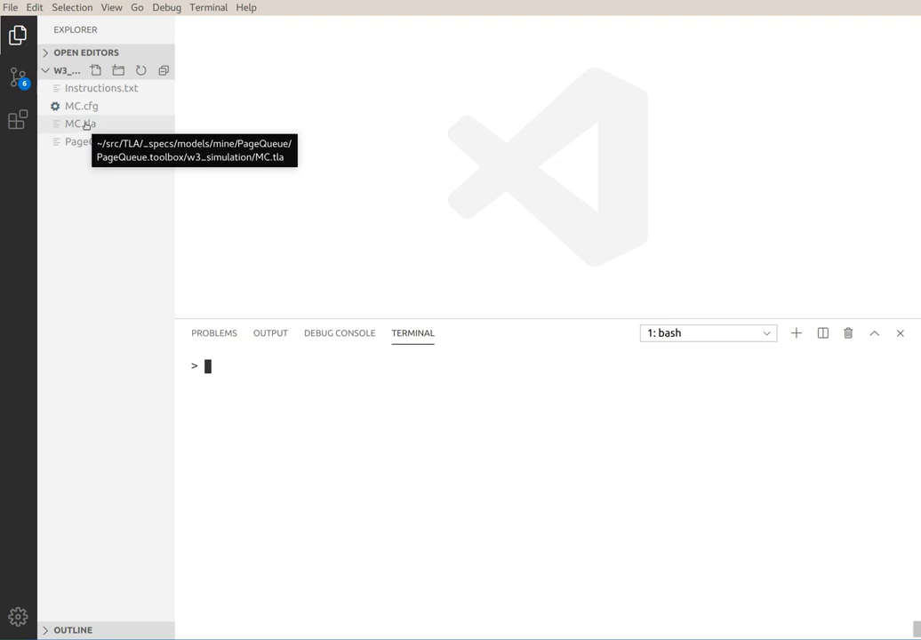
pyautogui.moveTo(239, 160)
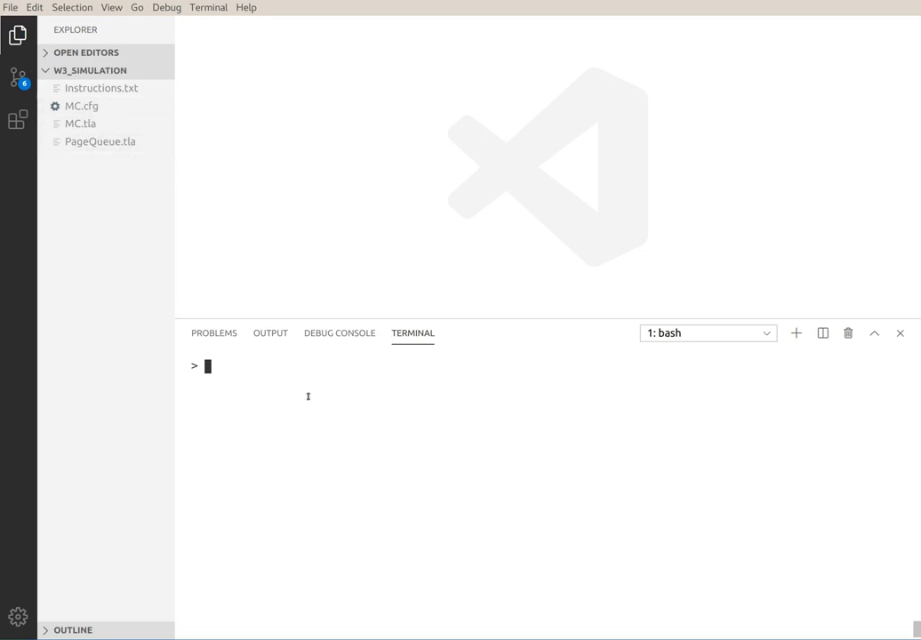
# Step: Run tlc -simulate in the terminal and review its output
pyautogui.write('tlc')
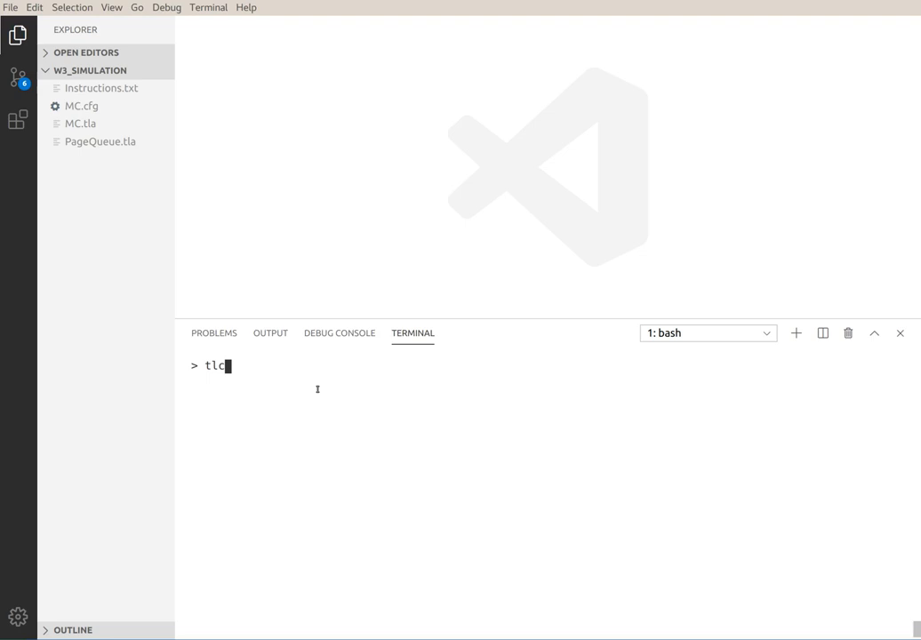
pyautogui.write('-sim')
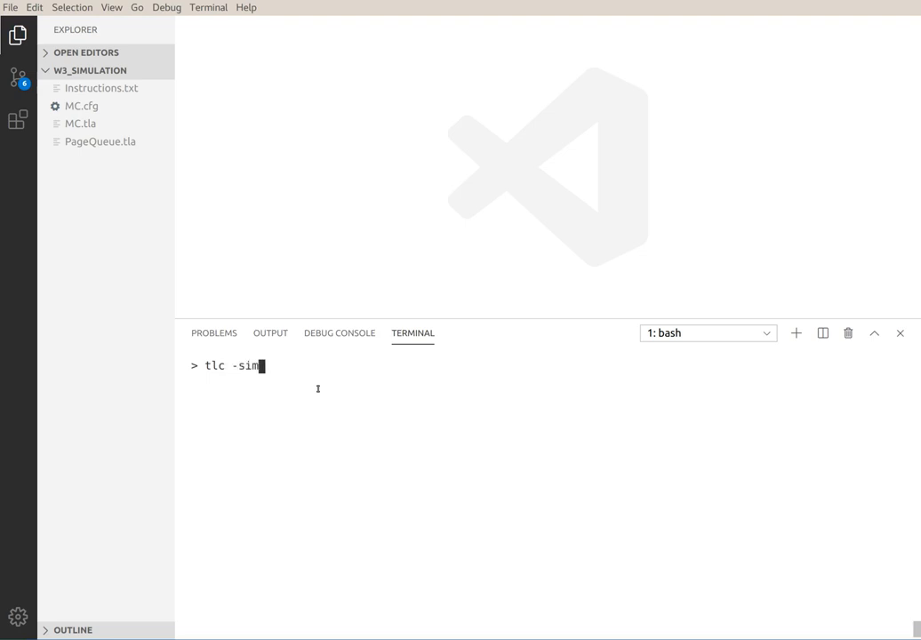
pyautogui.write('ulate')
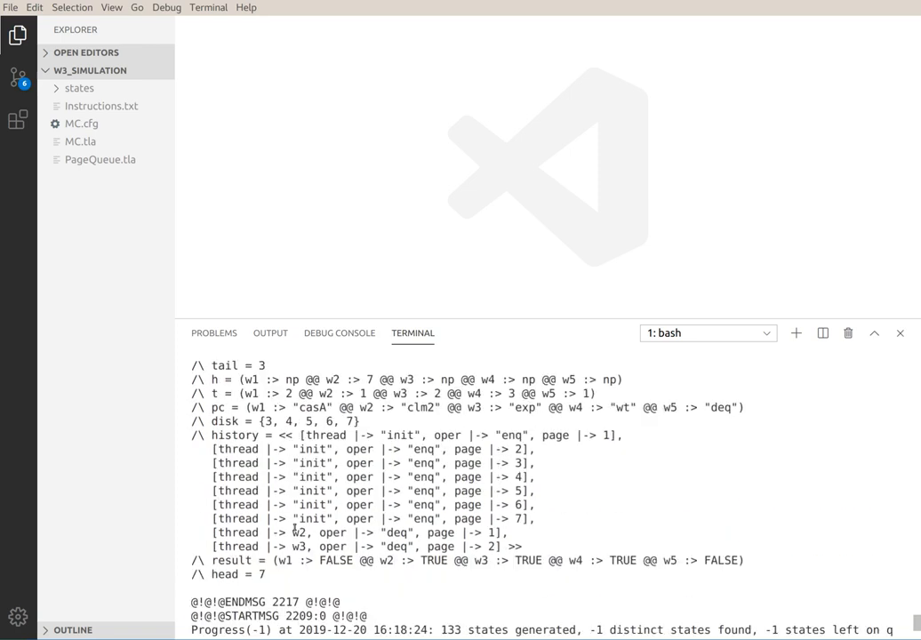
pyautogui.scroll(-3)
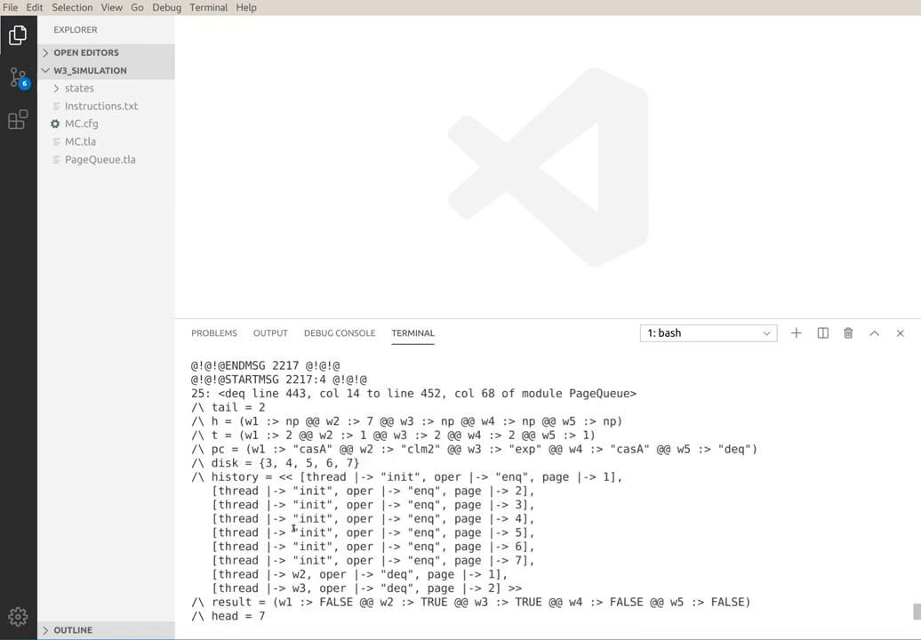
pyautogui.scroll(-3)
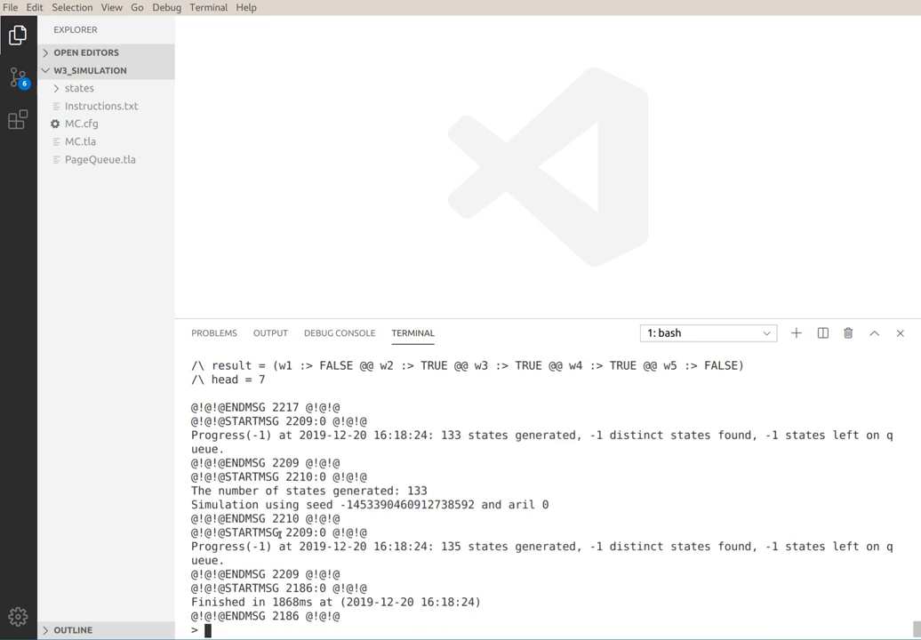
pyautogui.moveTo(286, 534)
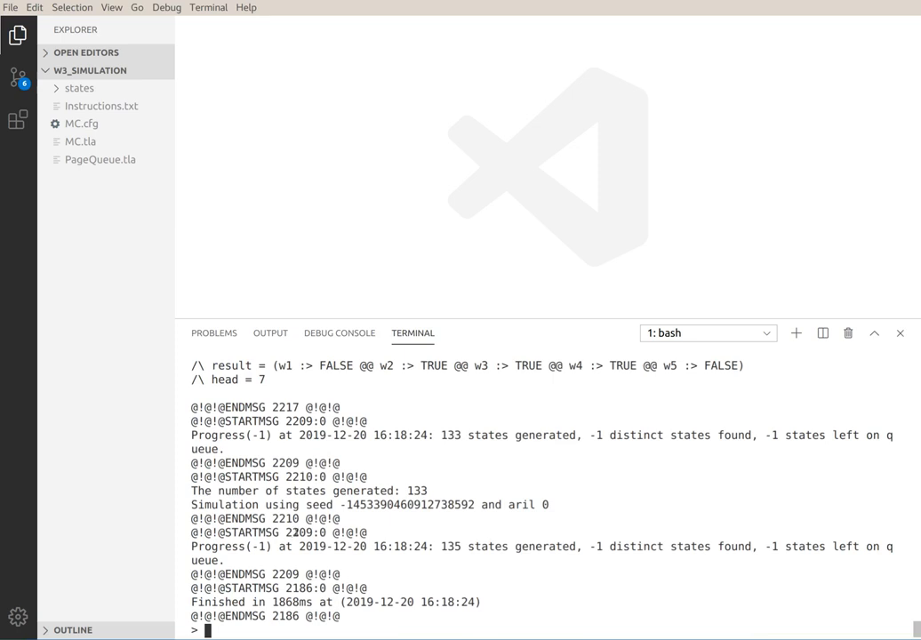
# Step: Rerun tlc -simulate MC redirecting its output to MC.out
pyautogui.write('tlc -simulate MC >')
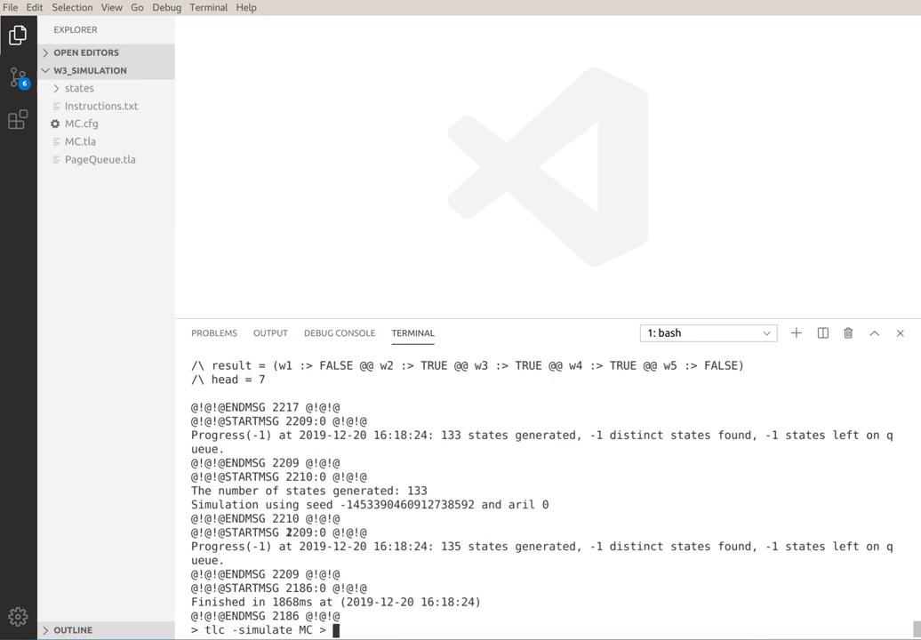
pyautogui.write('MC.out')
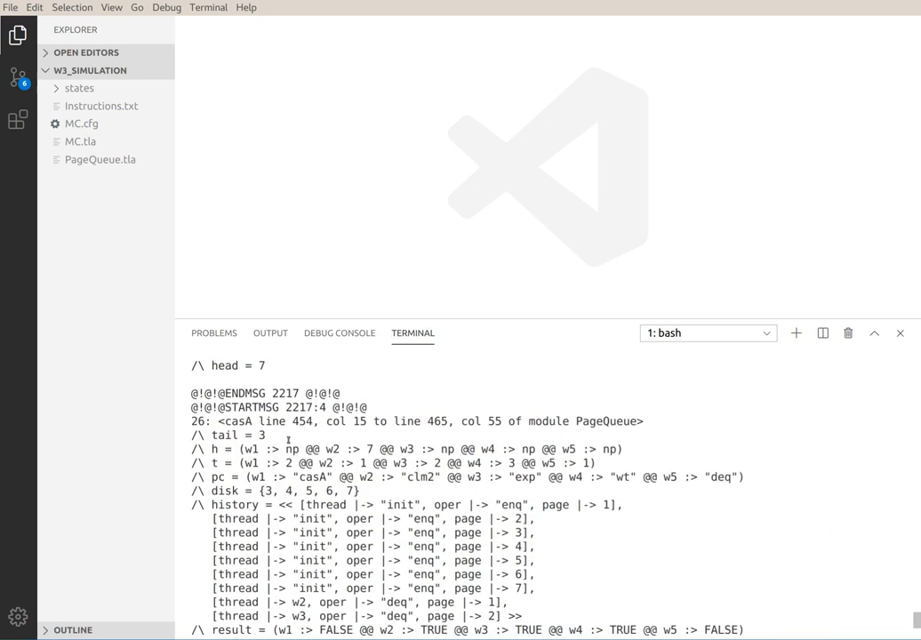
pyautogui.scroll(-3)
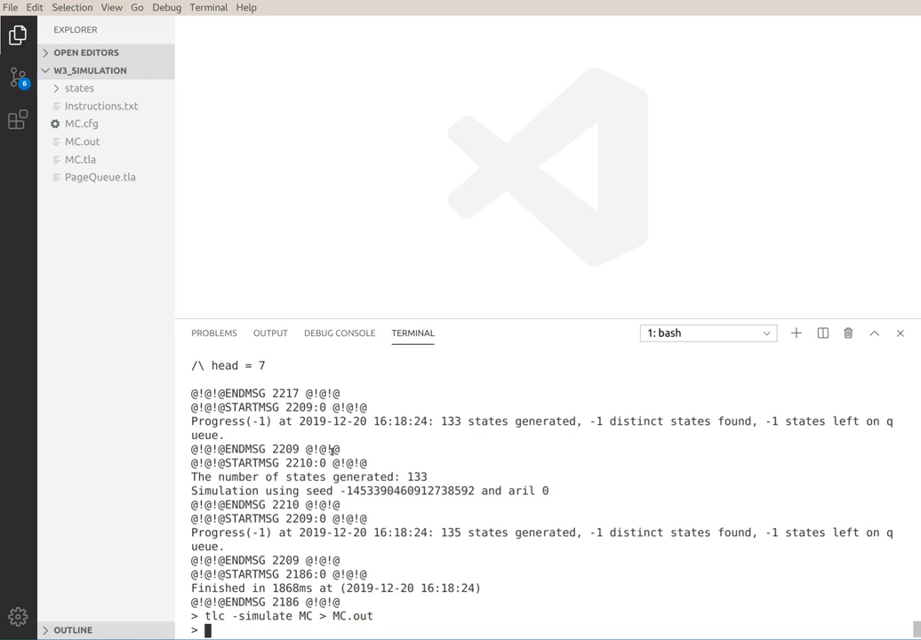
# Step: Run the trace alias on MC.out to produce SpecTE.tla and SpecTE.cfg
pyautogui.write('t')
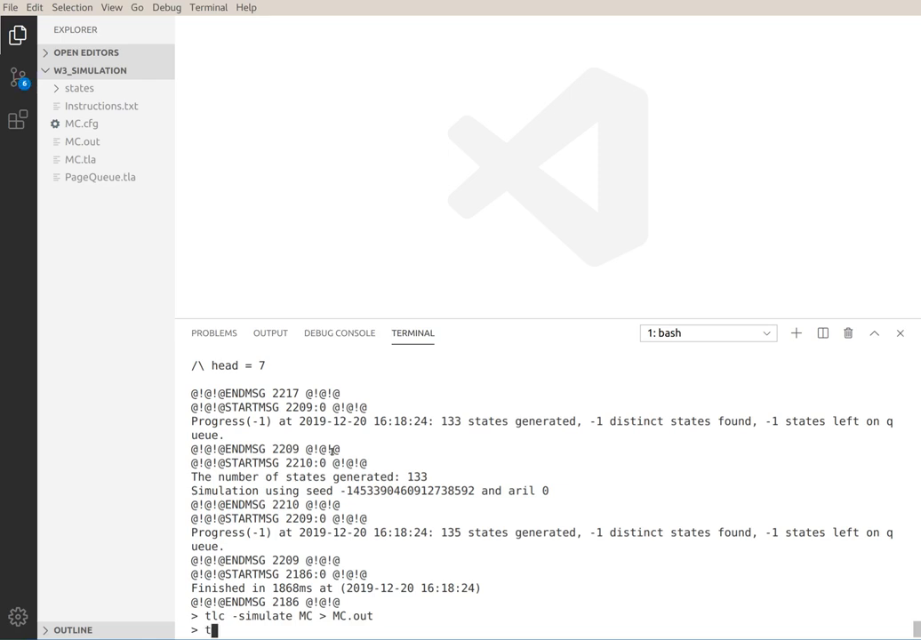
pyautogui.write('race')
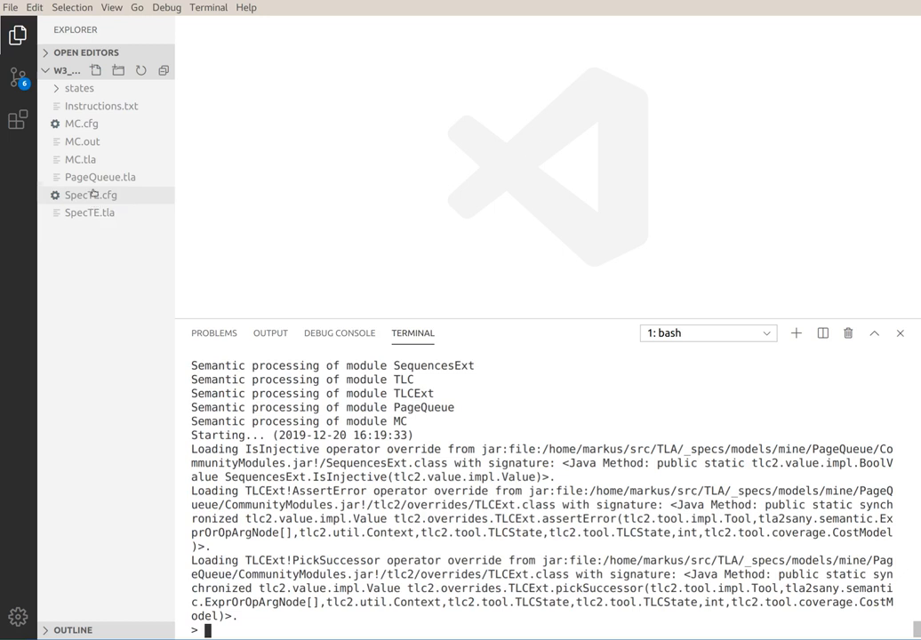
# Step: View MC.out and SpecTE.cfg, then start reading SpecTE.tla
pyautogui.doubleClick(82, 142)
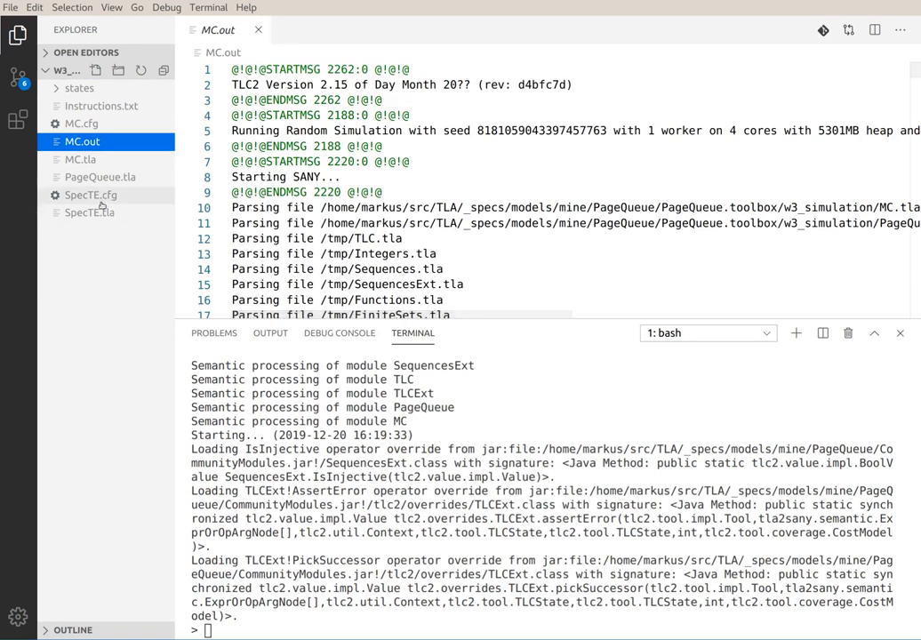
pyautogui.click(93, 193)
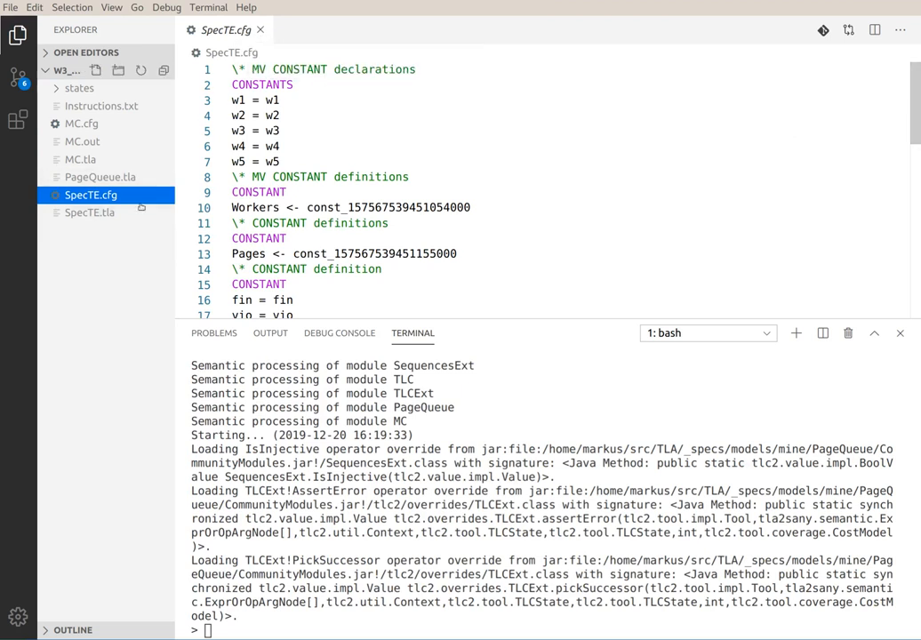
pyautogui.click(89, 213)
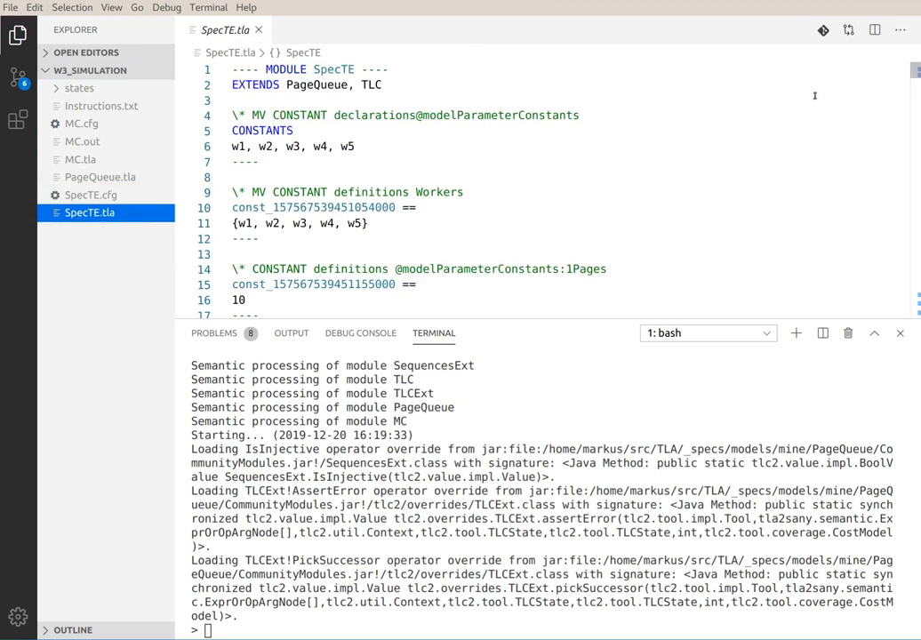
pyautogui.scroll(-3)
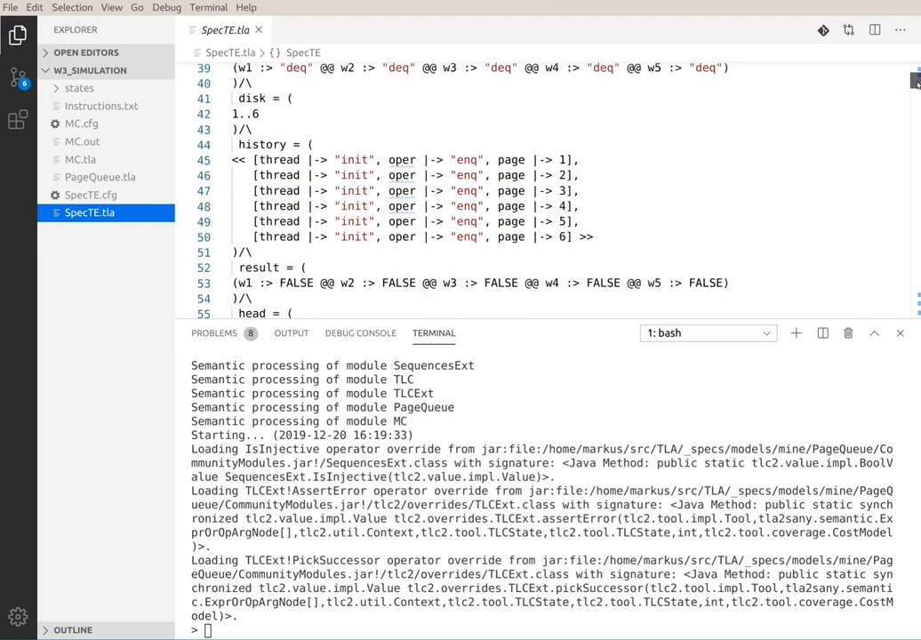
pyautogui.scroll(-3)
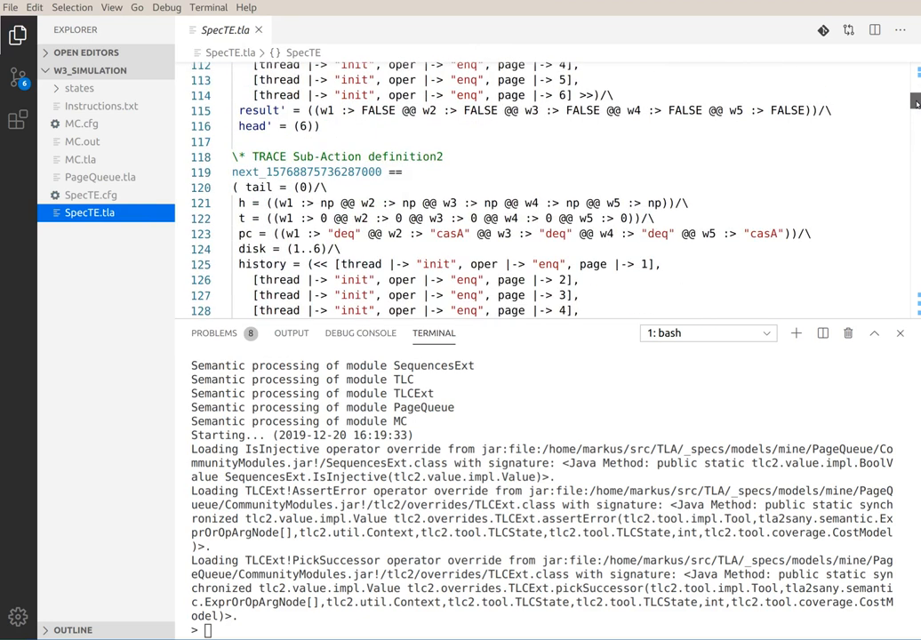
pyautogui.moveTo(597, 158)
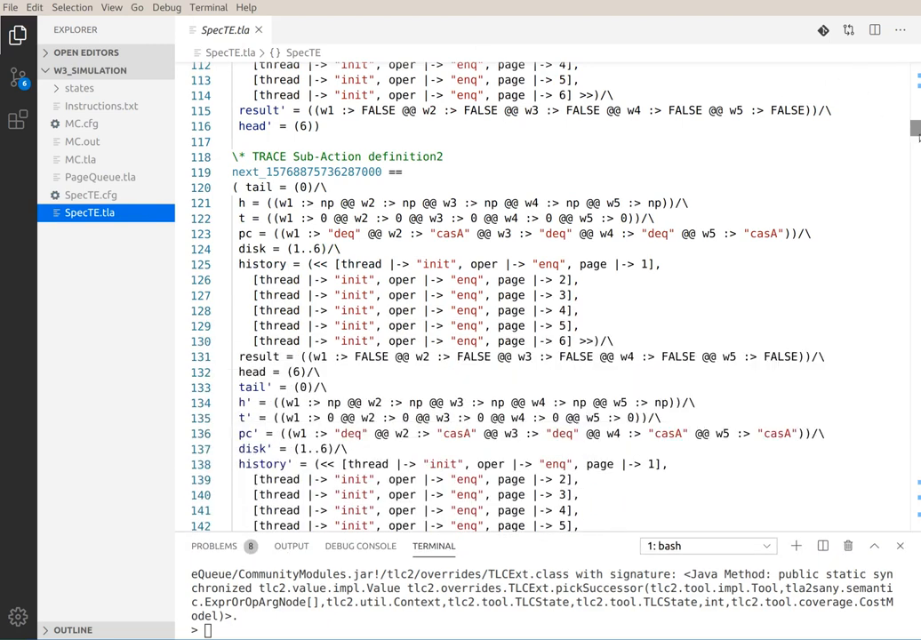
# Step: Scroll through SpecTE.tla's TRACE sub-action definitions to the end of the file
pyautogui.scroll(-3)
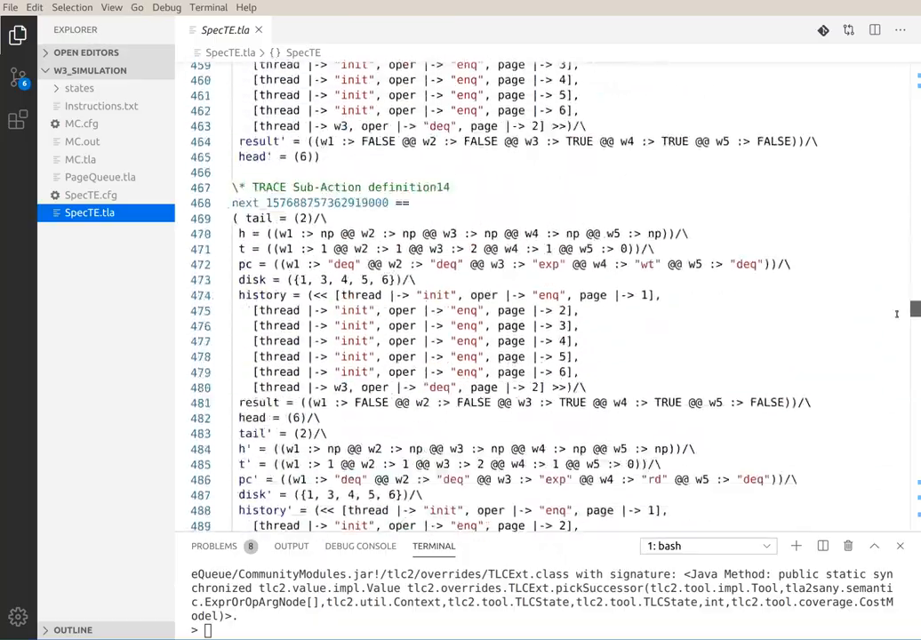
pyautogui.scroll(-3)
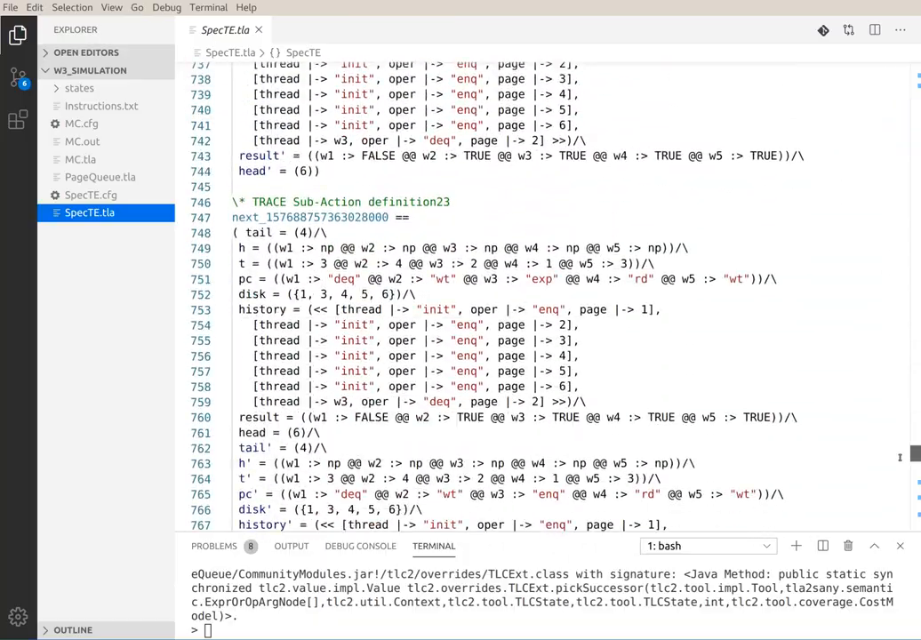
pyautogui.scroll(-3)
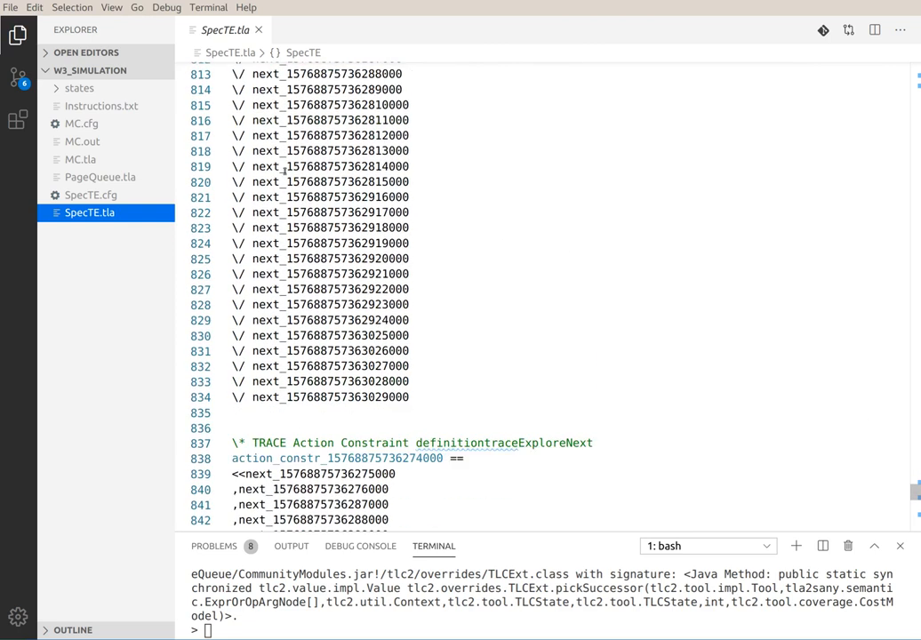
pyautogui.scroll(-3)
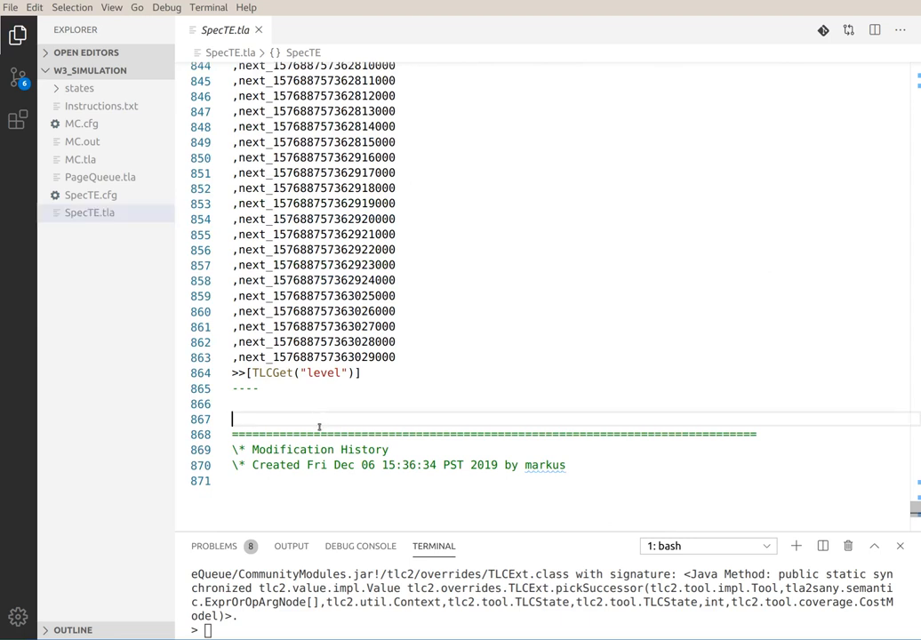
# Step: Declare VARIABLE traceExpDeqEnb in SpecTE.tla
pyautogui.press('Enter')
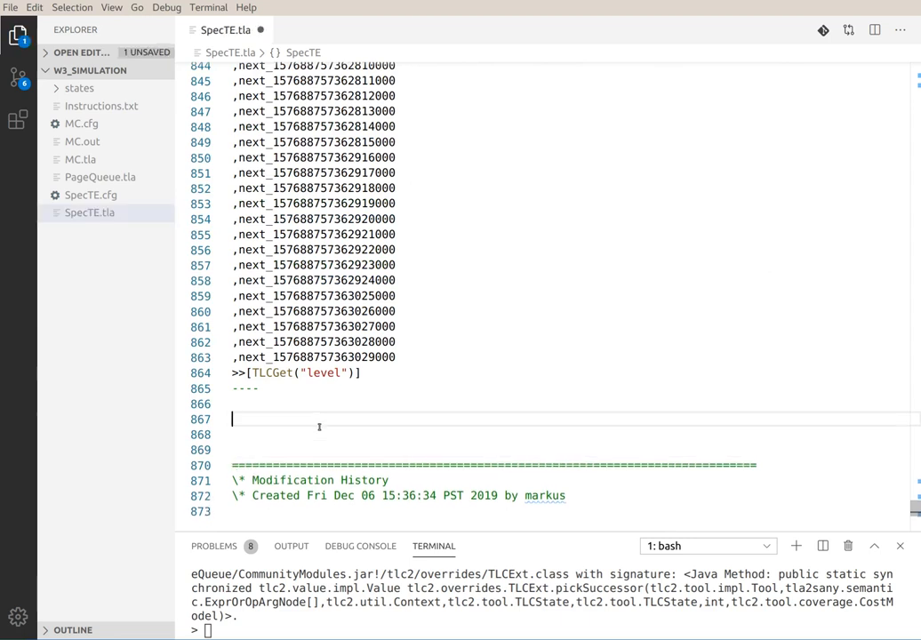
pyautogui.write('V')
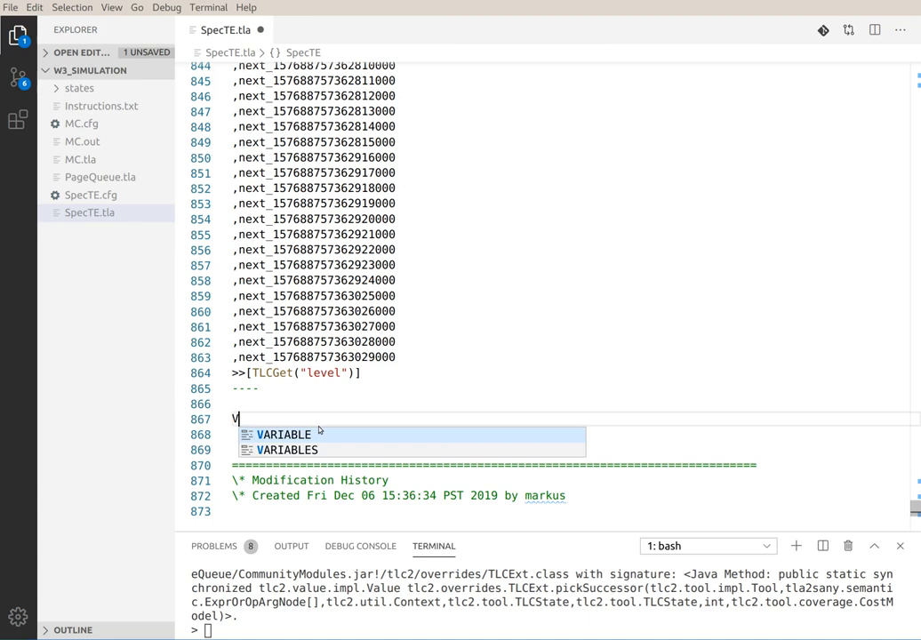
pyautogui.write('ARIABLE trace')
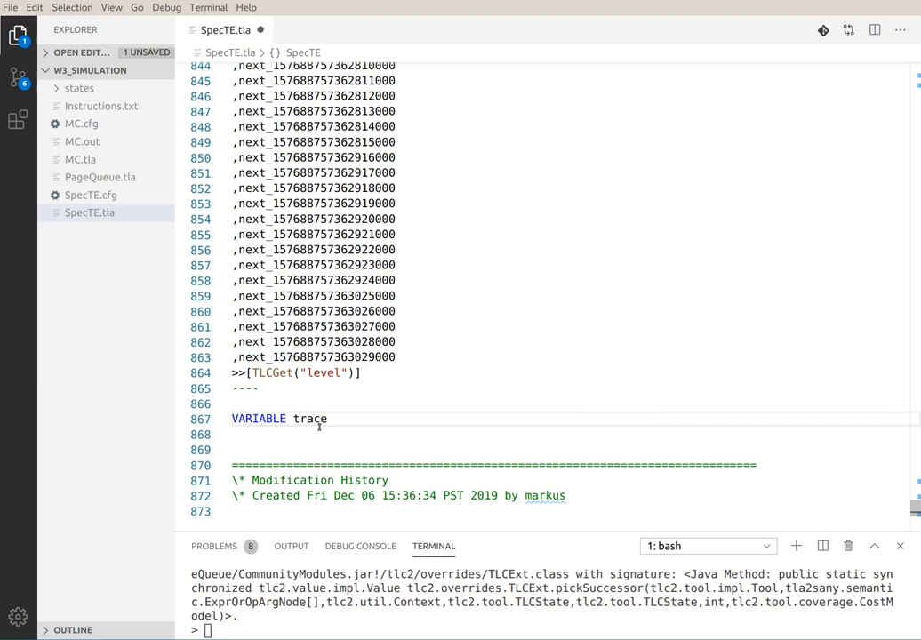
pyautogui.write('ExpD')
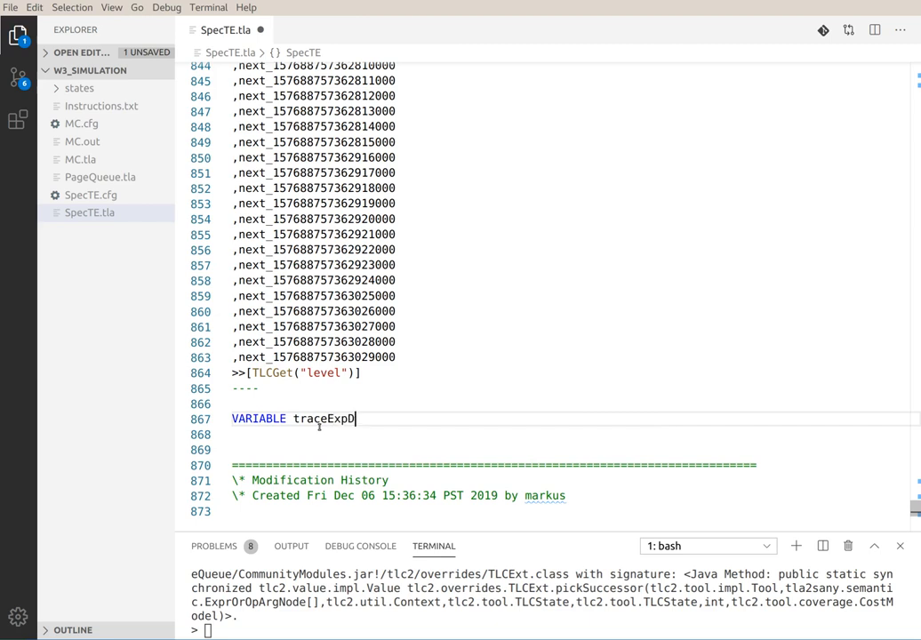
pyautogui.write('eqEnb')
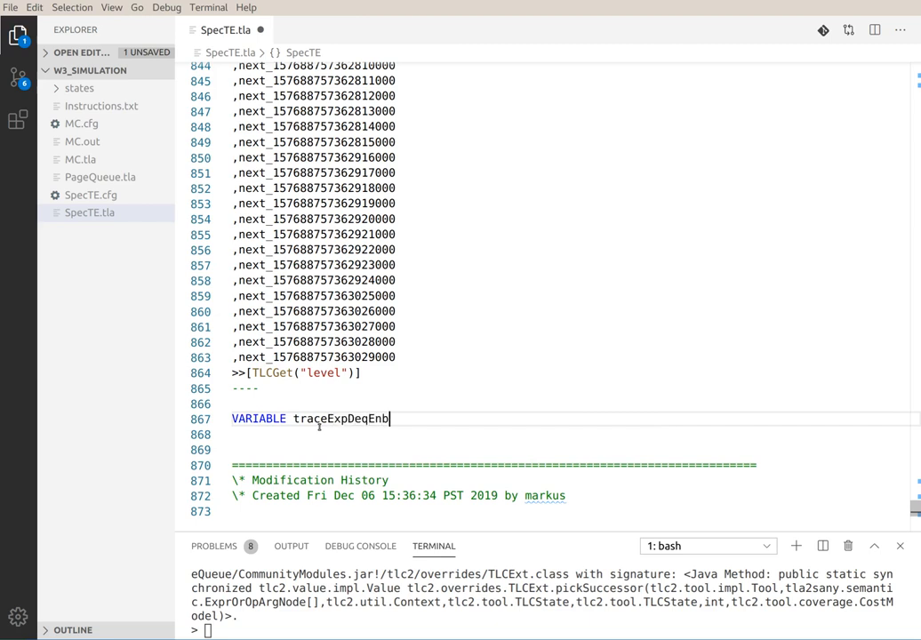
pyautogui.write('Trace')
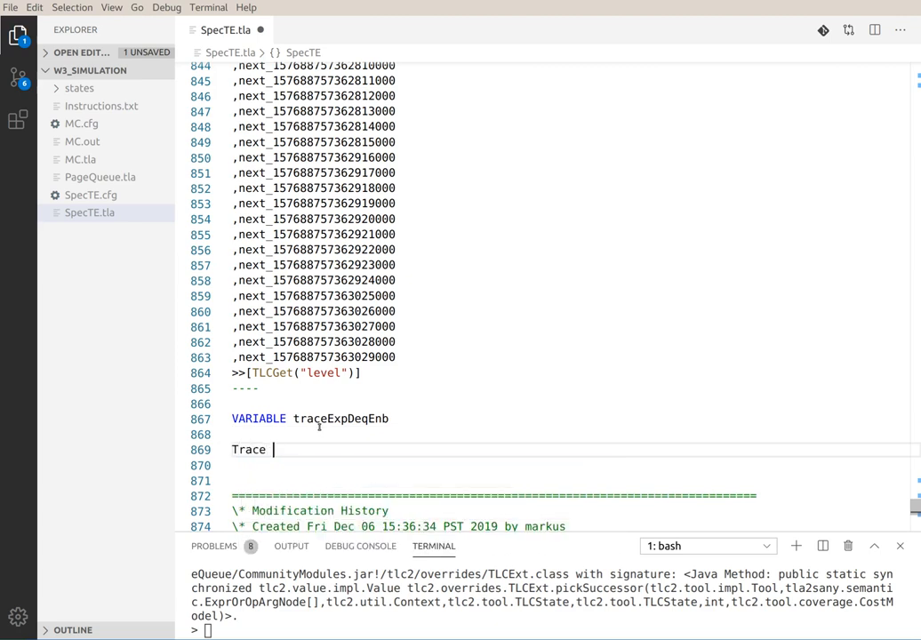
pyautogui.write('Init ==')
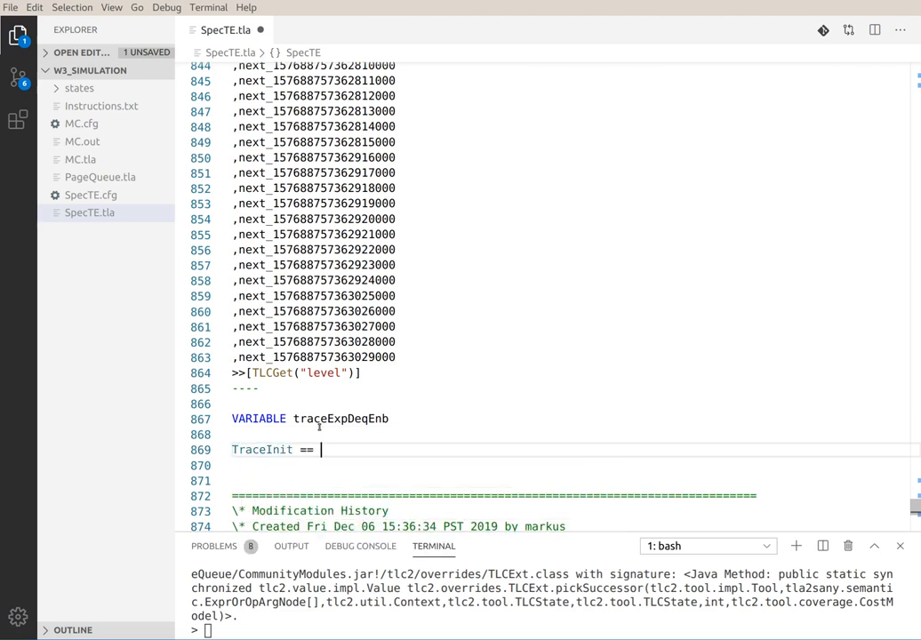
pyautogui.write('init_15768875736272000 /\\ traceExpDeqEnb')
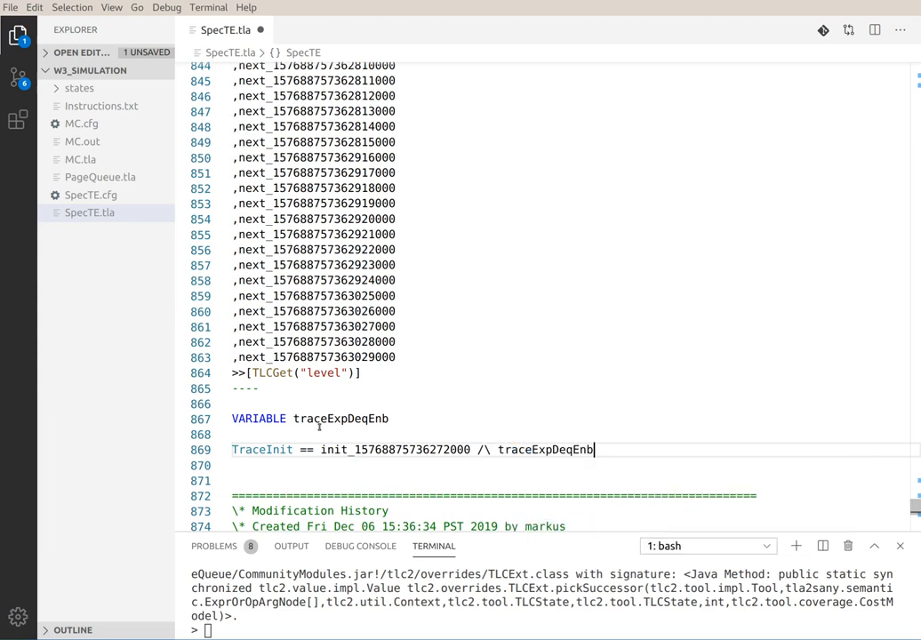
pyautogui.write('=')
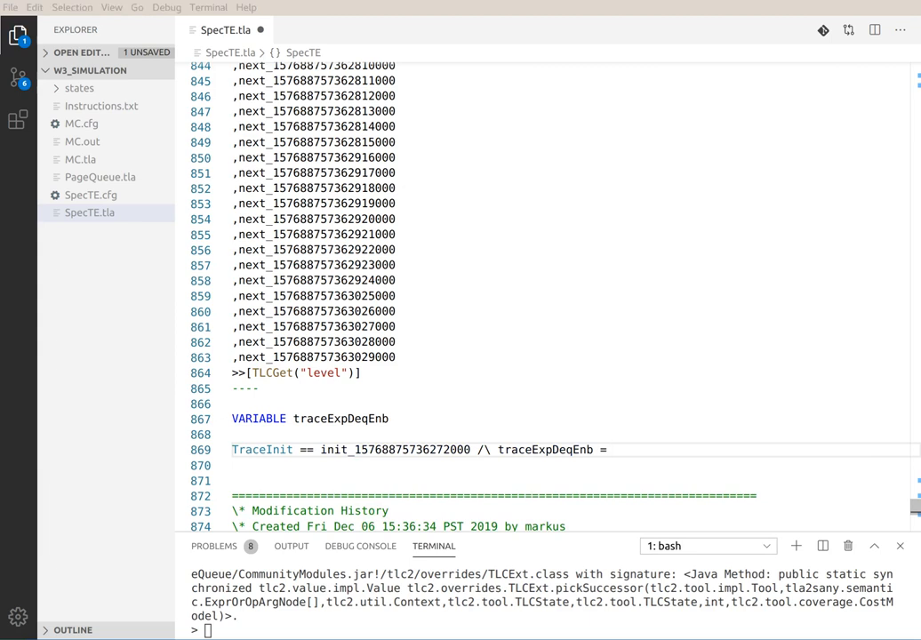
pyautogui.write('\\E w \\in ProcSet : ENABLED deq(w)')
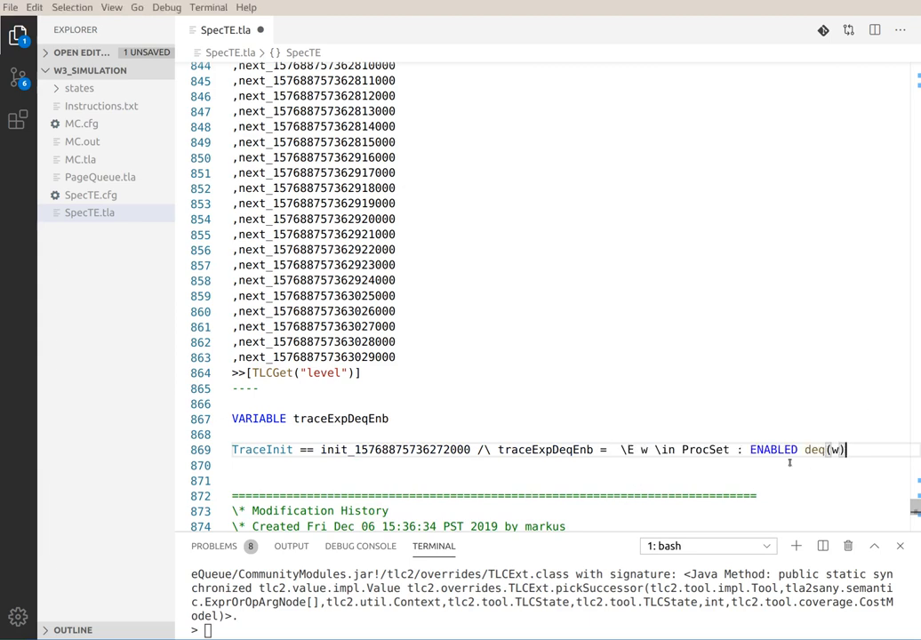
# Step: Define TraceNext conjoining the next relation with traceExpDeqEnb' = \E w \in ProcSet : ENABLED deq(w)
pyautogui.write('Tr')
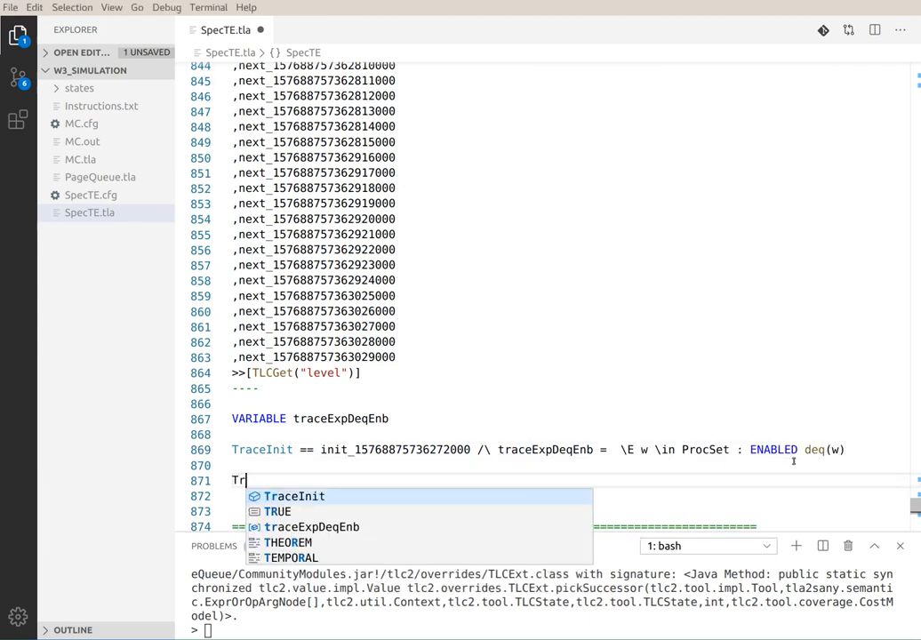
pyautogui.write('ceNext')
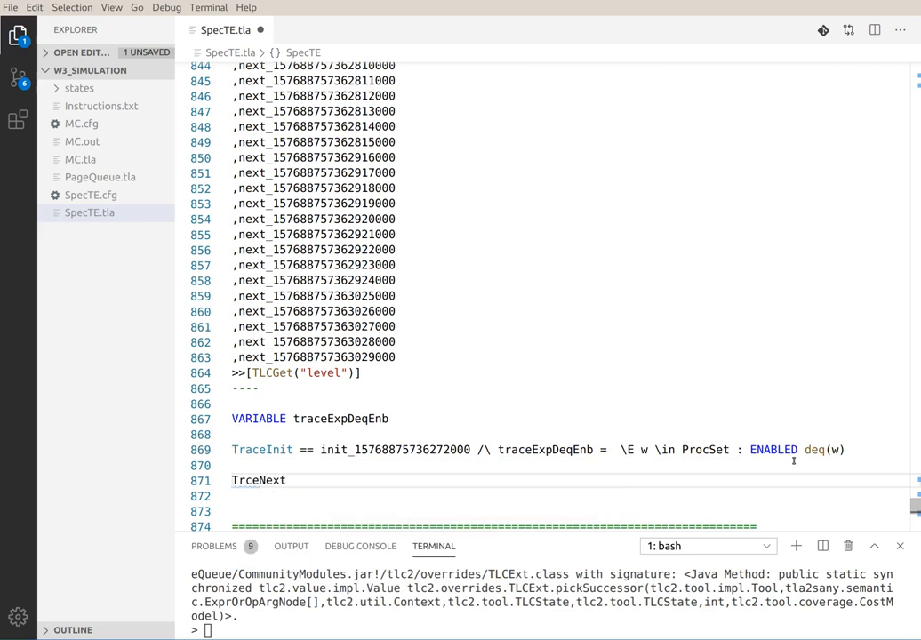
pyautogui.write('Trace')
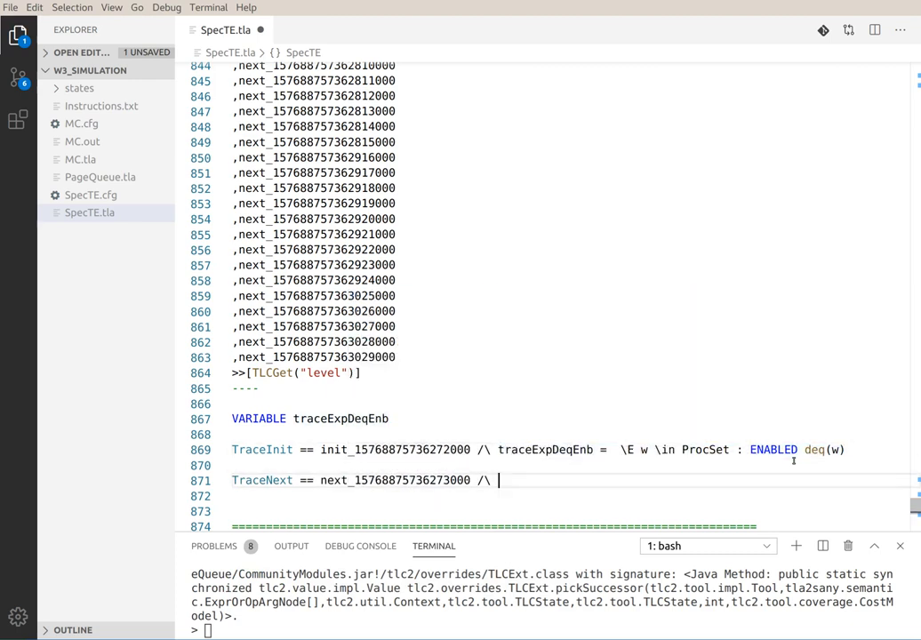
pyautogui.write('traceExpDeqEnb =  \\E w \\in ProcSet : ENABLED deq(w)')
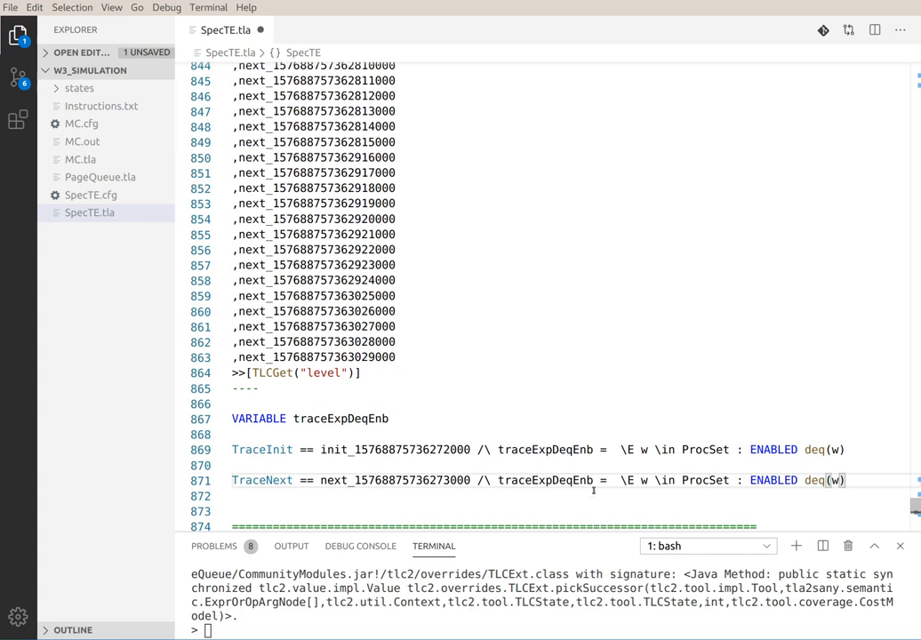
pyautogui.write("'")
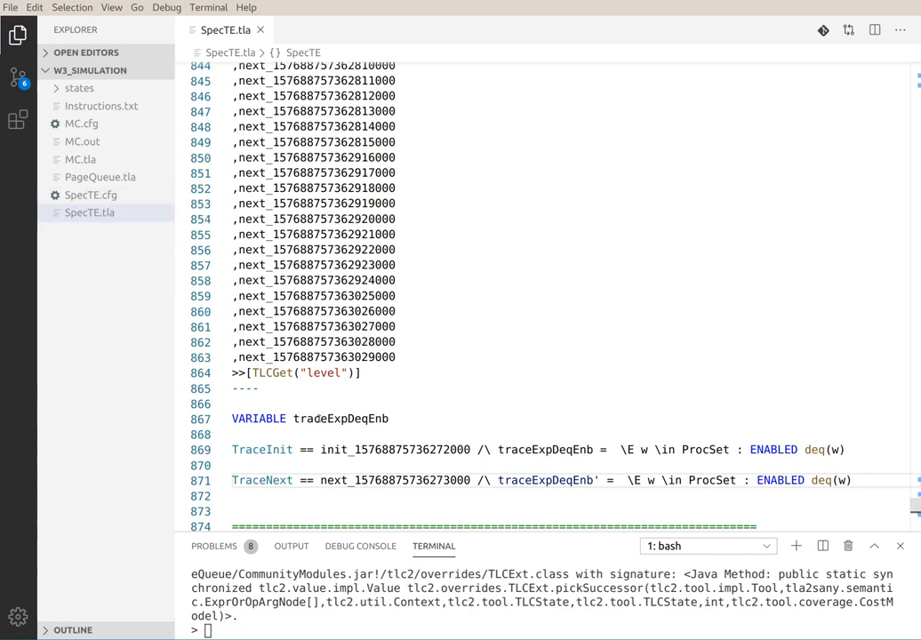
# Step: Replace SpecTE.cfg's INIT entry with TraceInit and its NEXT entry with TraceNext
pyautogui.click(89, 194)
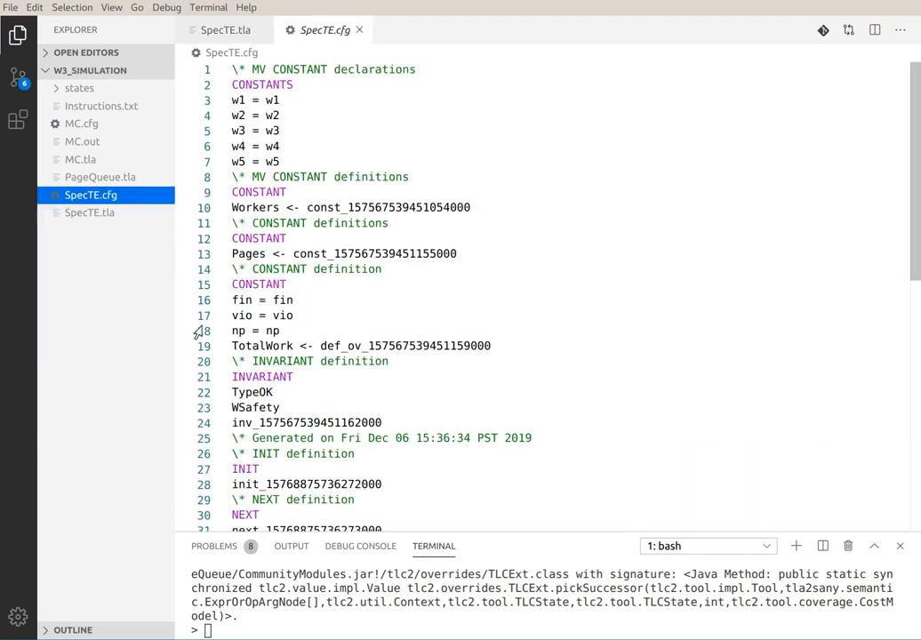
pyautogui.scroll(-3)
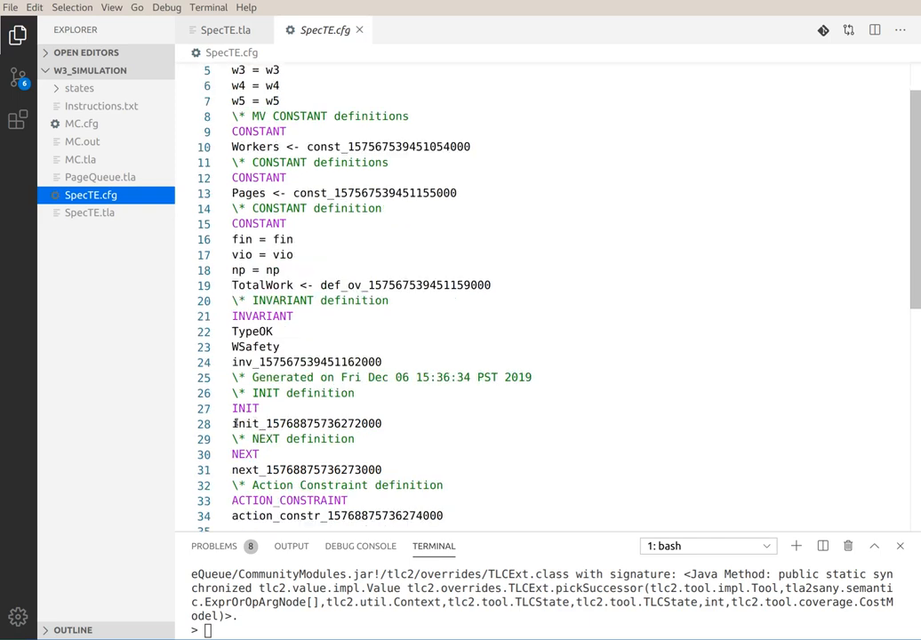
pyautogui.doubleClick(306, 423)
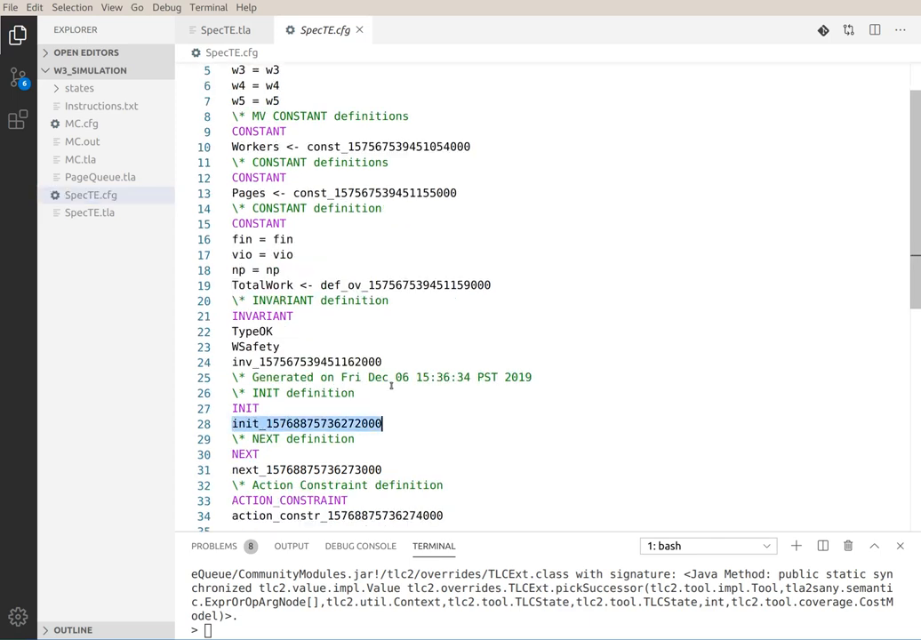
pyautogui.write('TraceInit')
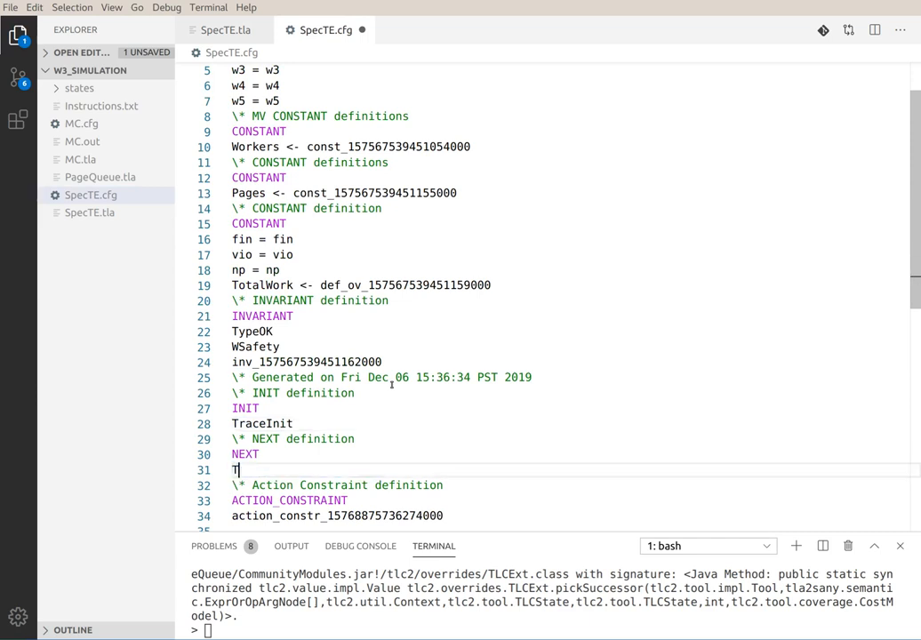
pyautogui.write('race')
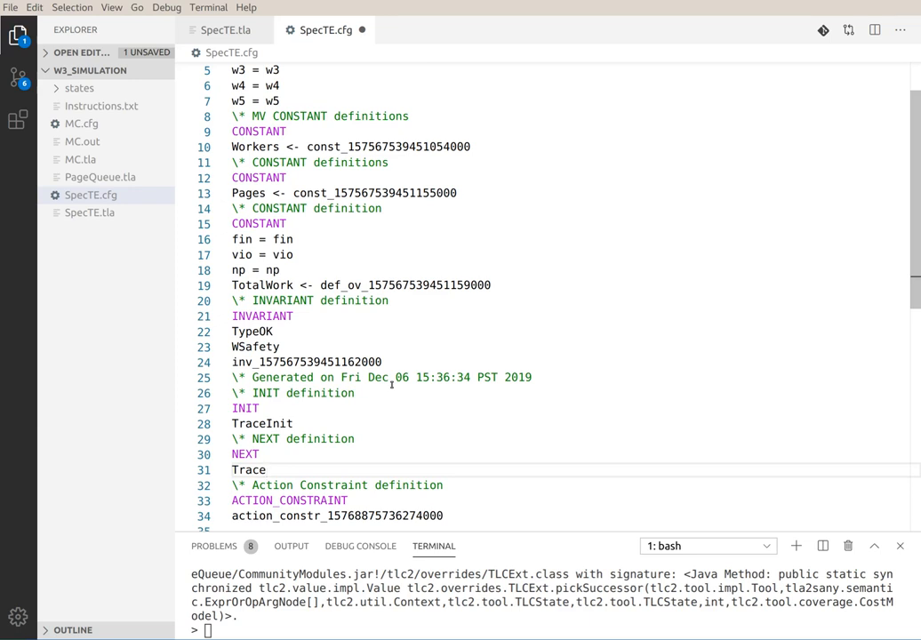
pyautogui.write('Nex')
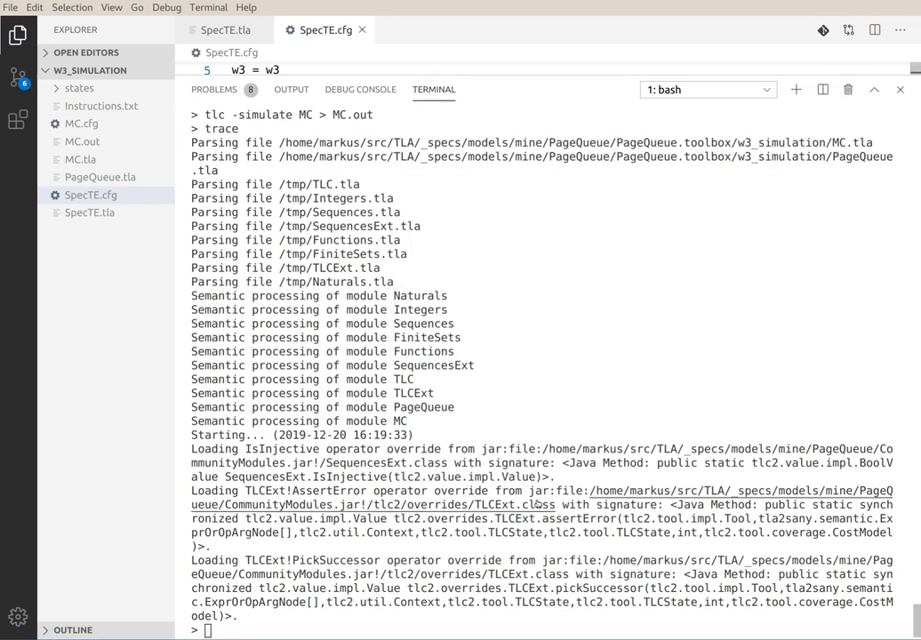
# Step: Run tlc SpecTE and mark the traceExpDeqEnb value in the 26-state output
pyautogui.write('tlc SpecTE')
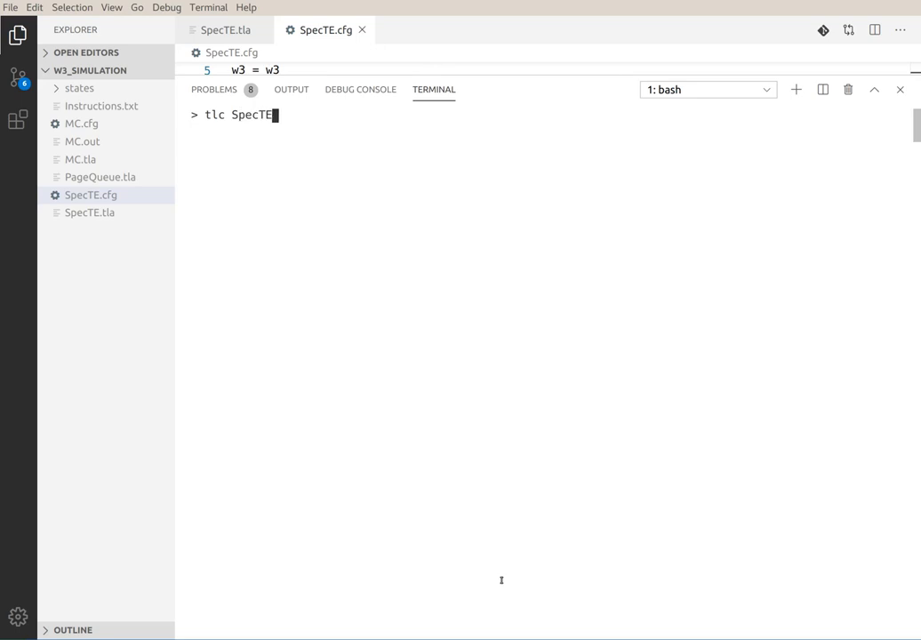
pyautogui.press('Enter')
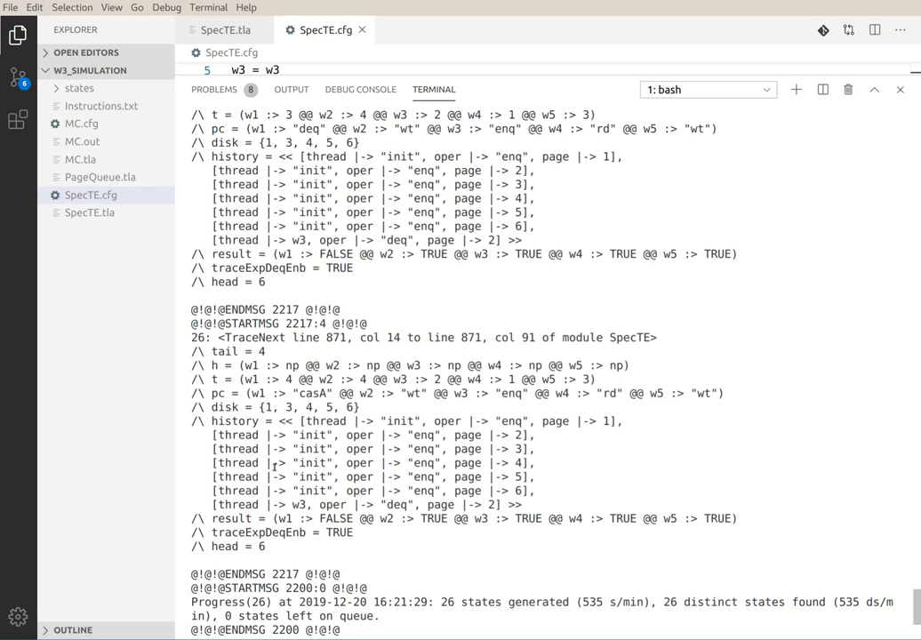
pyautogui.doubleClick(276, 533)
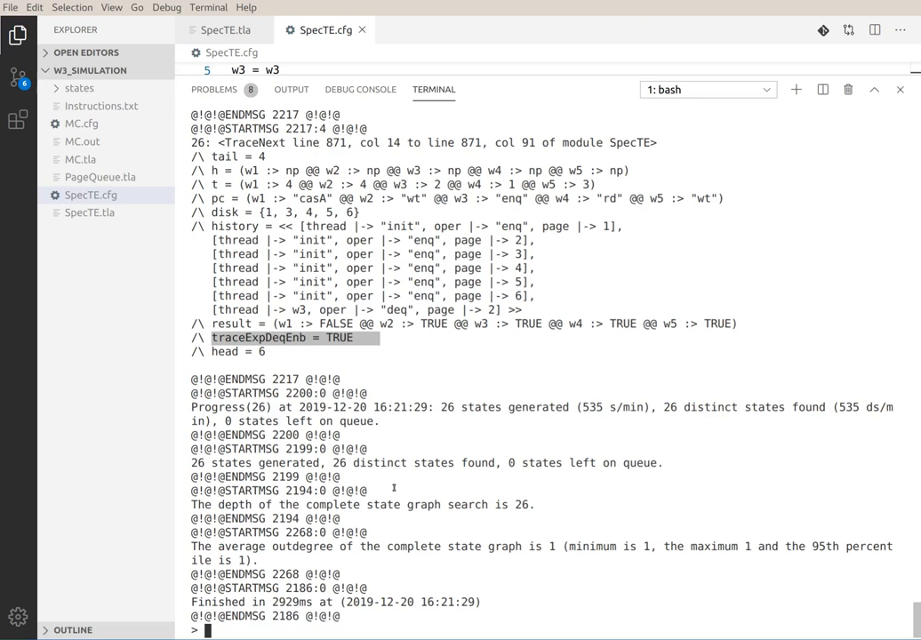
pyautogui.write('tlc SpecTE |g')
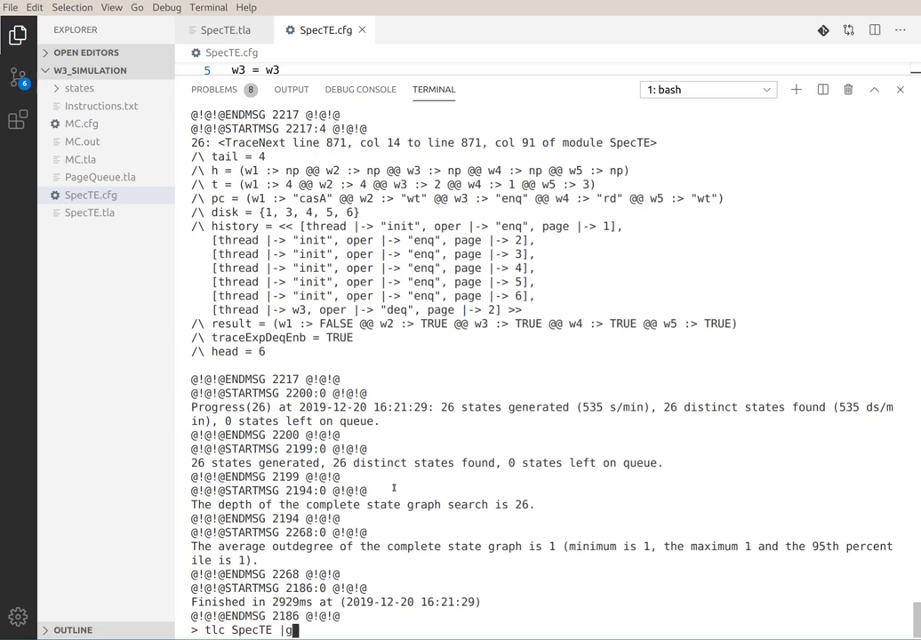
# Step: Run tlc SpecTE | grep traceExp and mark a FALSE enablement value among the TRUE ones
pyautogui.write('rep')
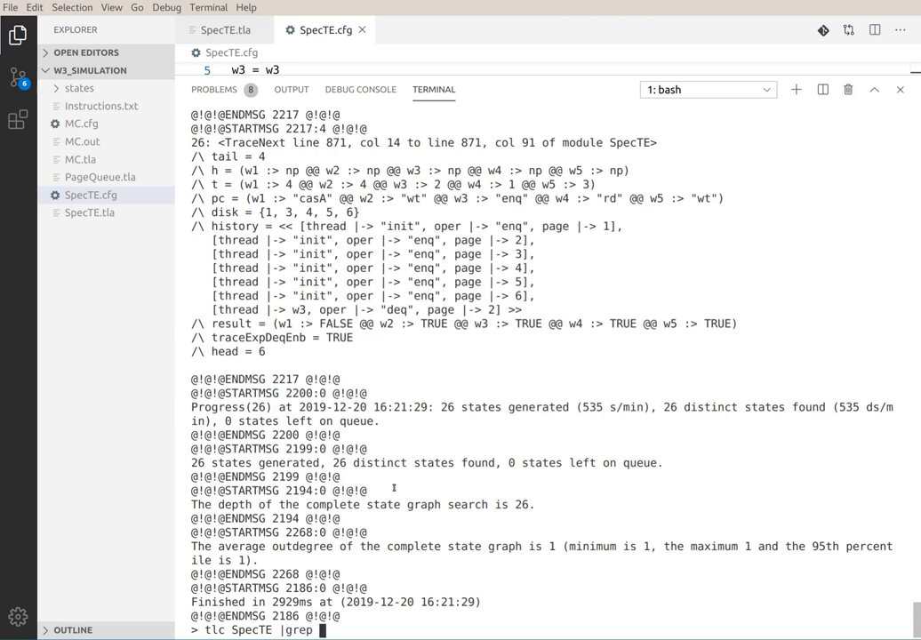
pyautogui.write('traceE')
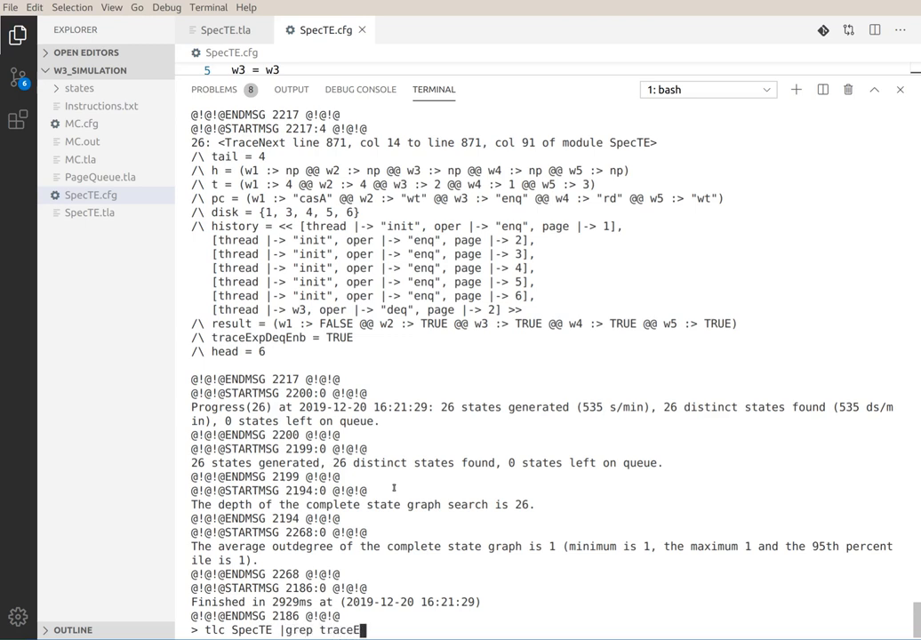
pyautogui.press('Enter')
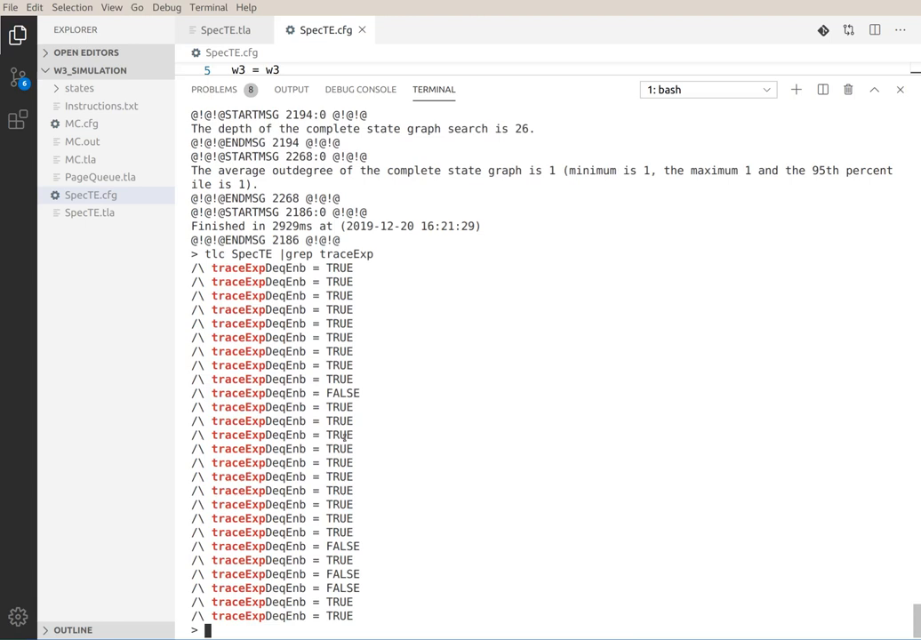
pyautogui.doubleClick(341, 393)
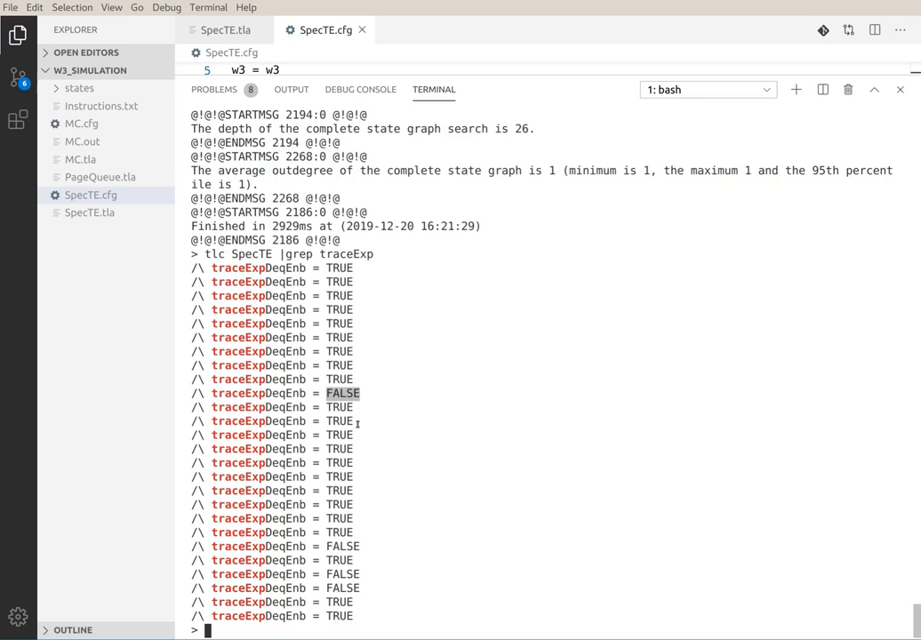
pyautogui.moveTo(374, 416)
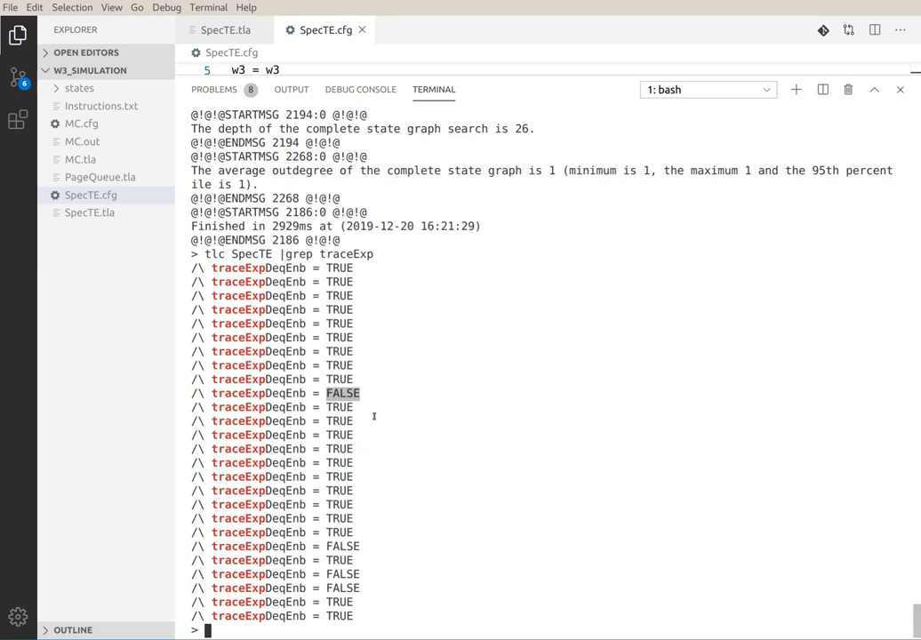